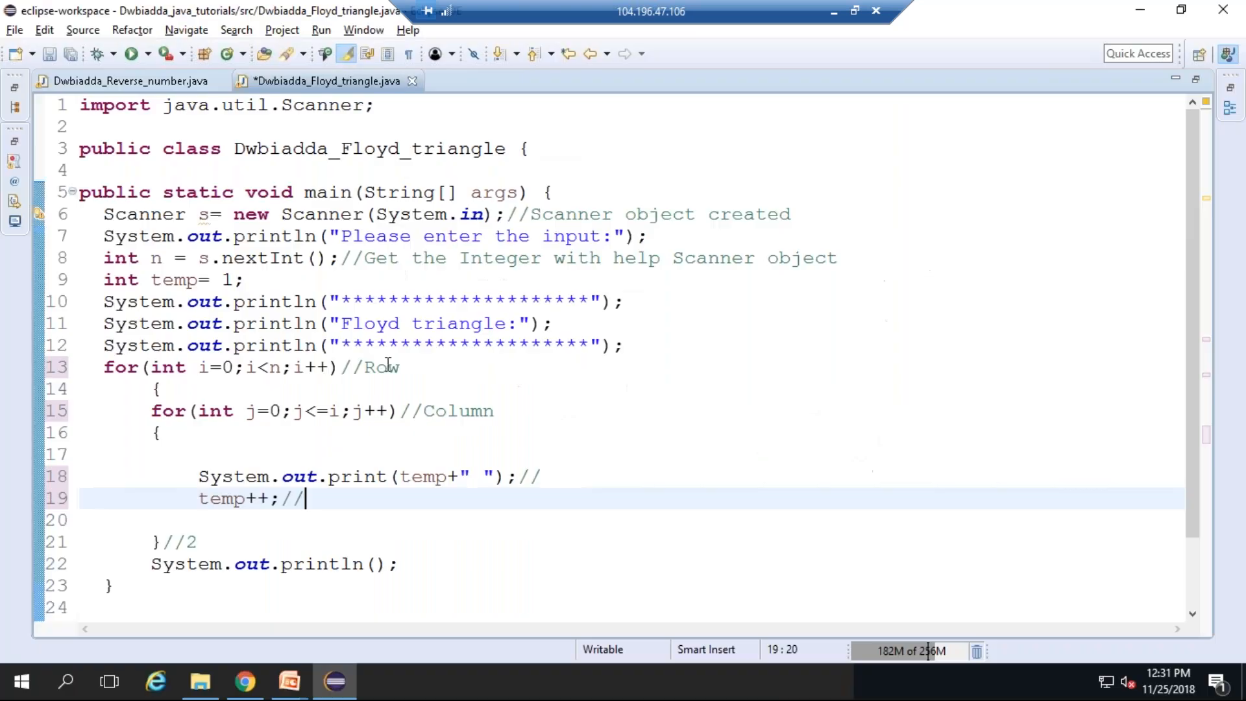
mouse_move(509, 263)
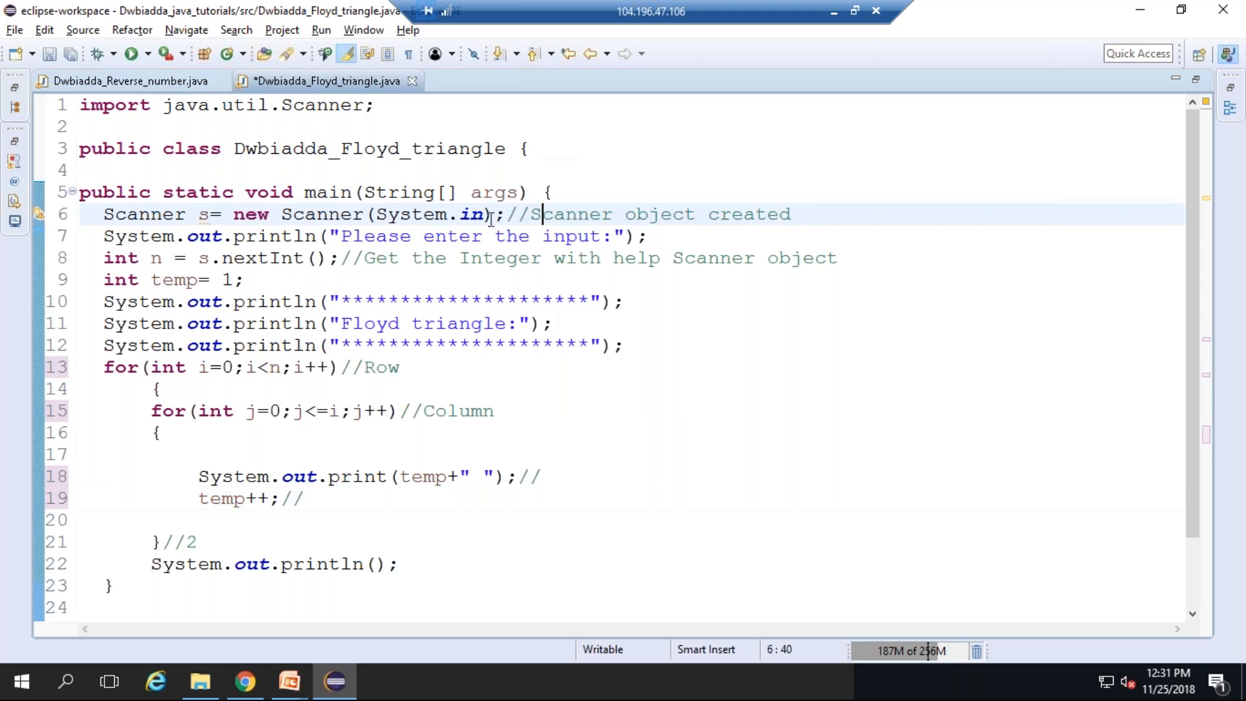
mouse_move(165, 215)
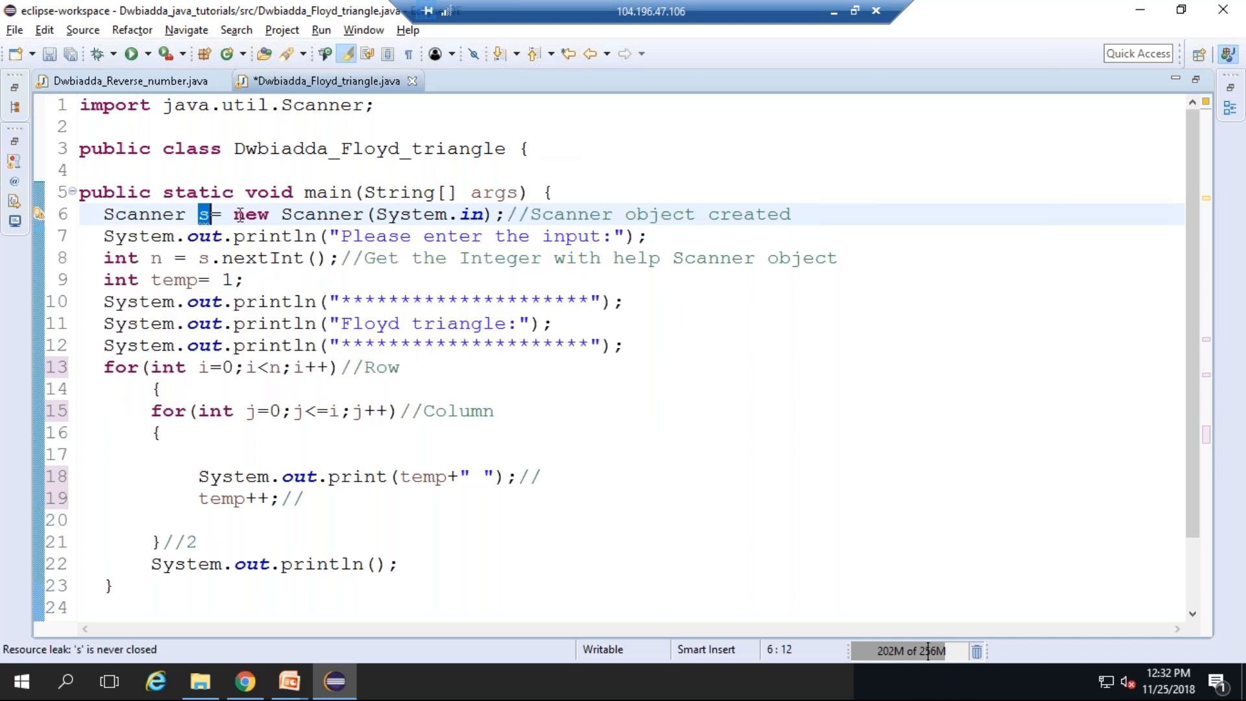
- Write first trace values into the comments after temp++ and on the closing brace
double_click(322, 215)
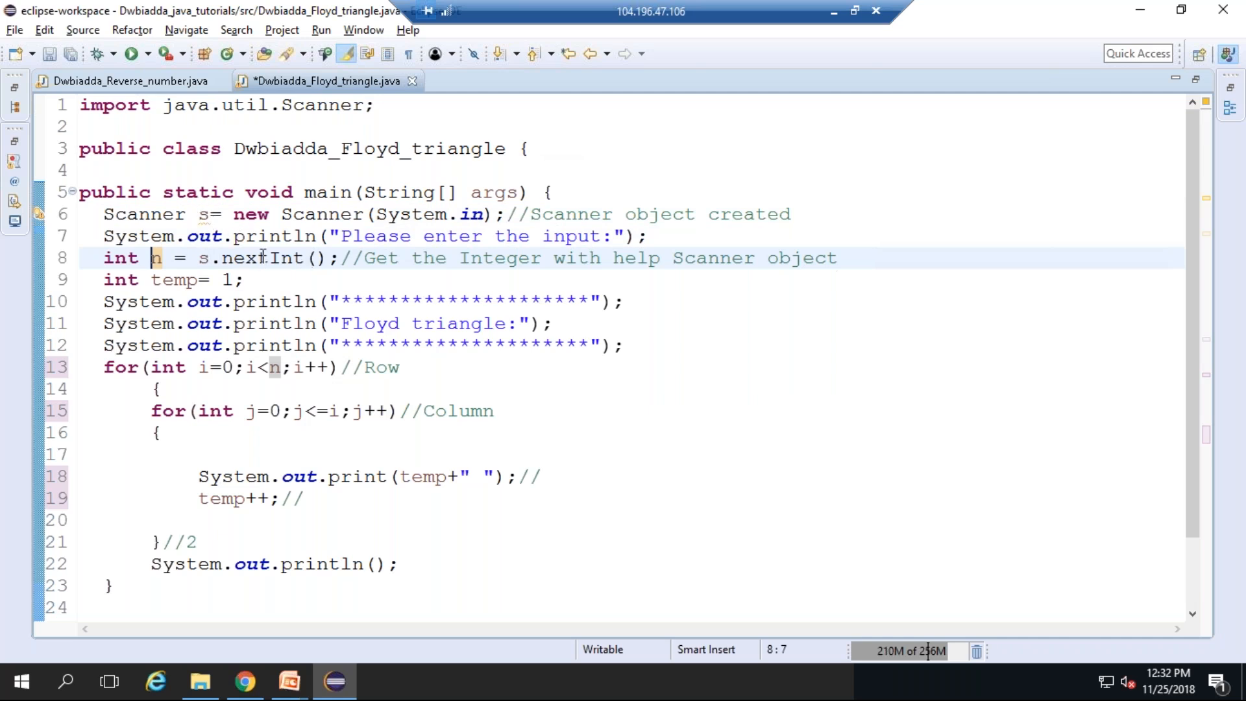
mouse_move(262, 257)
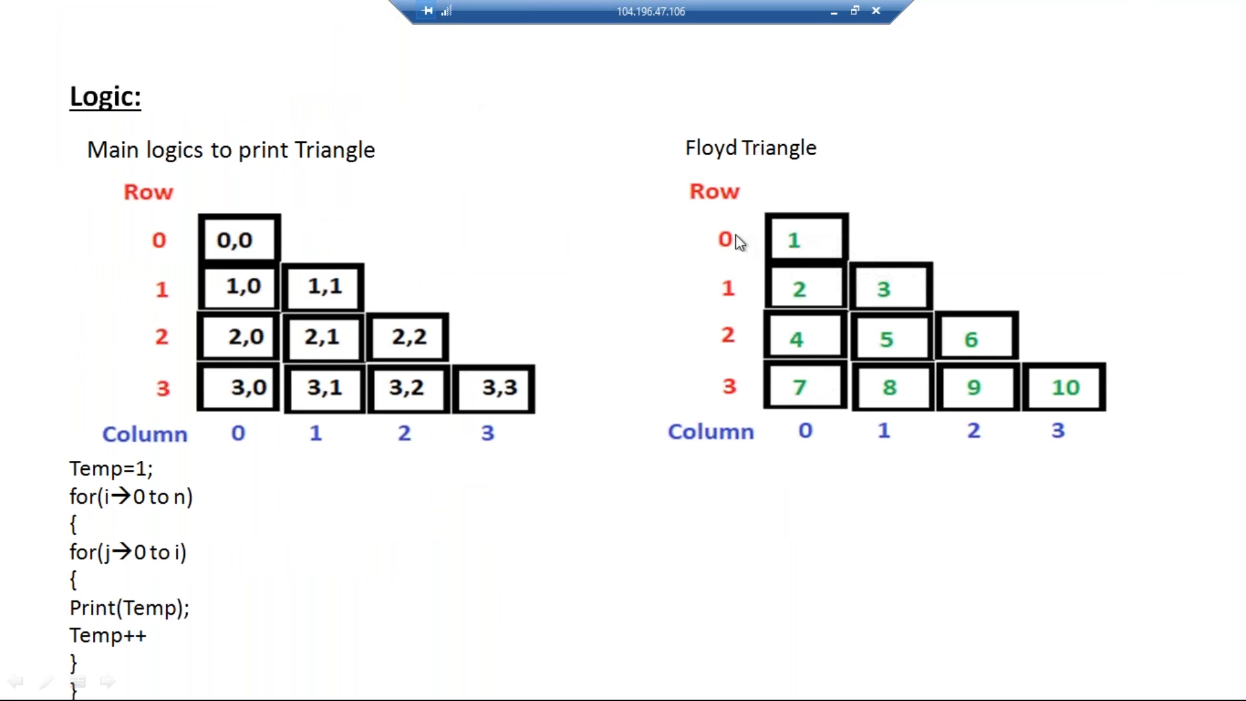
mouse_move(807, 437)
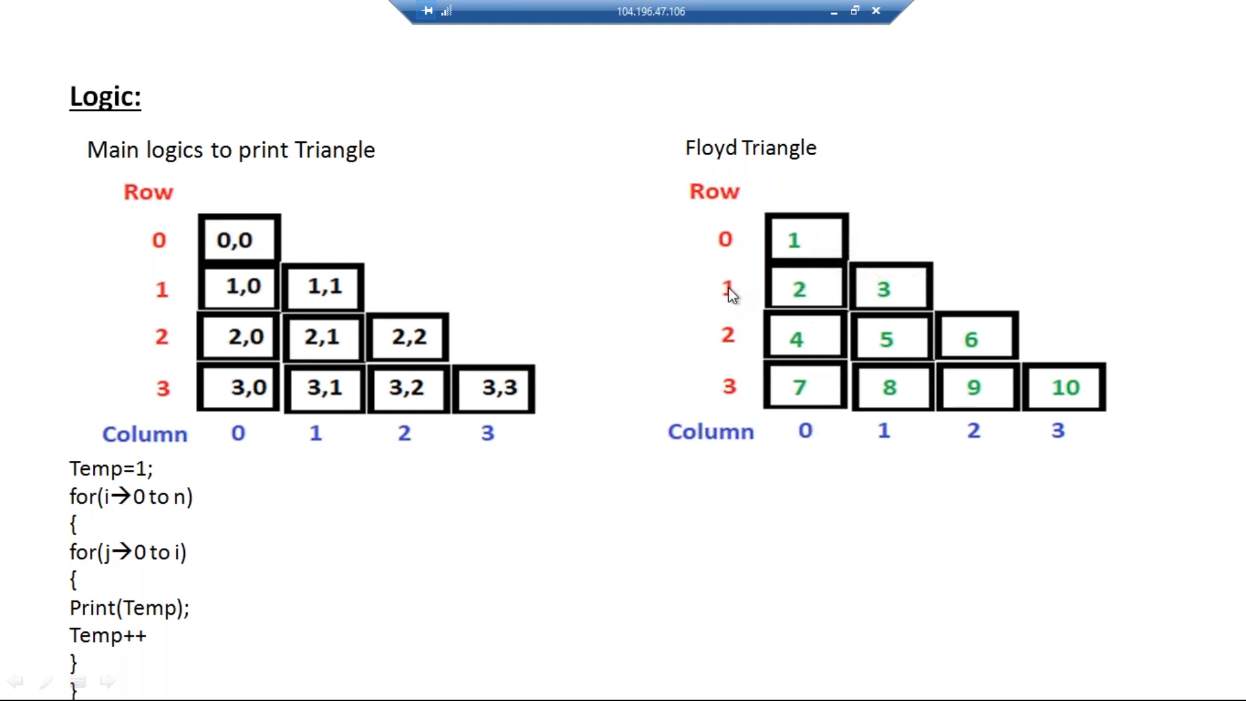
mouse_move(786, 329)
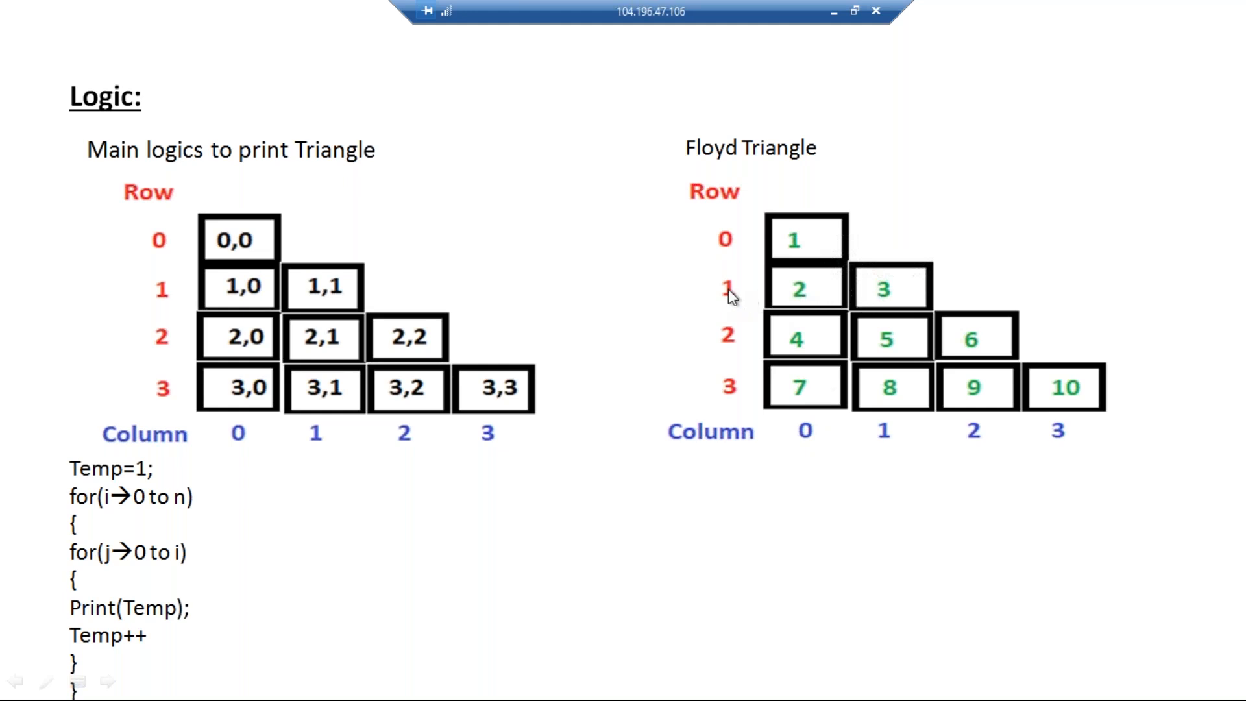
mouse_move(839, 392)
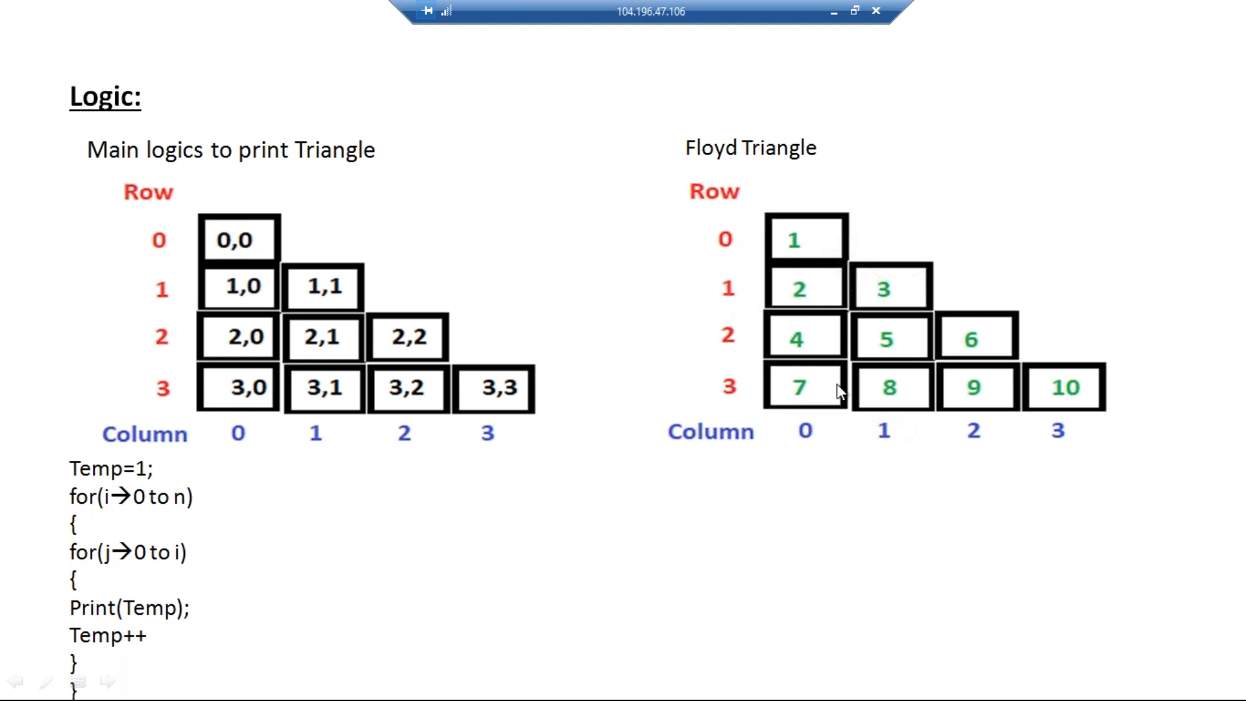
mouse_move(801, 443)
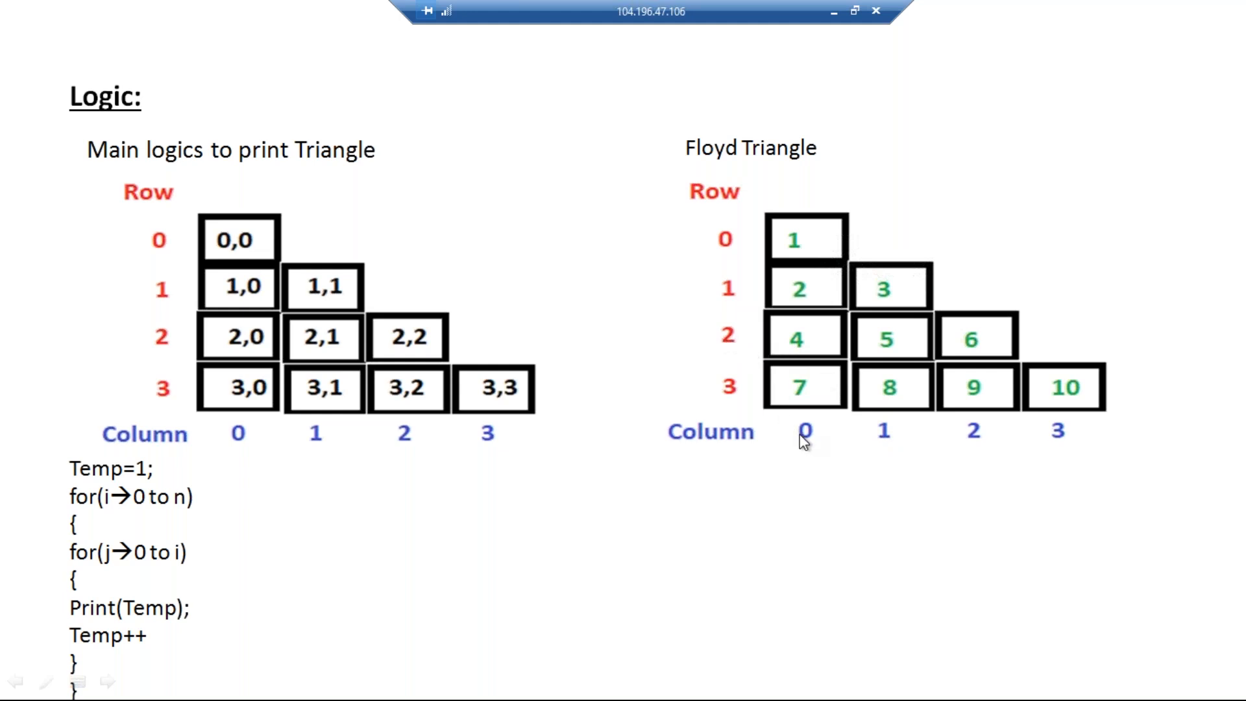
mouse_move(684, 207)
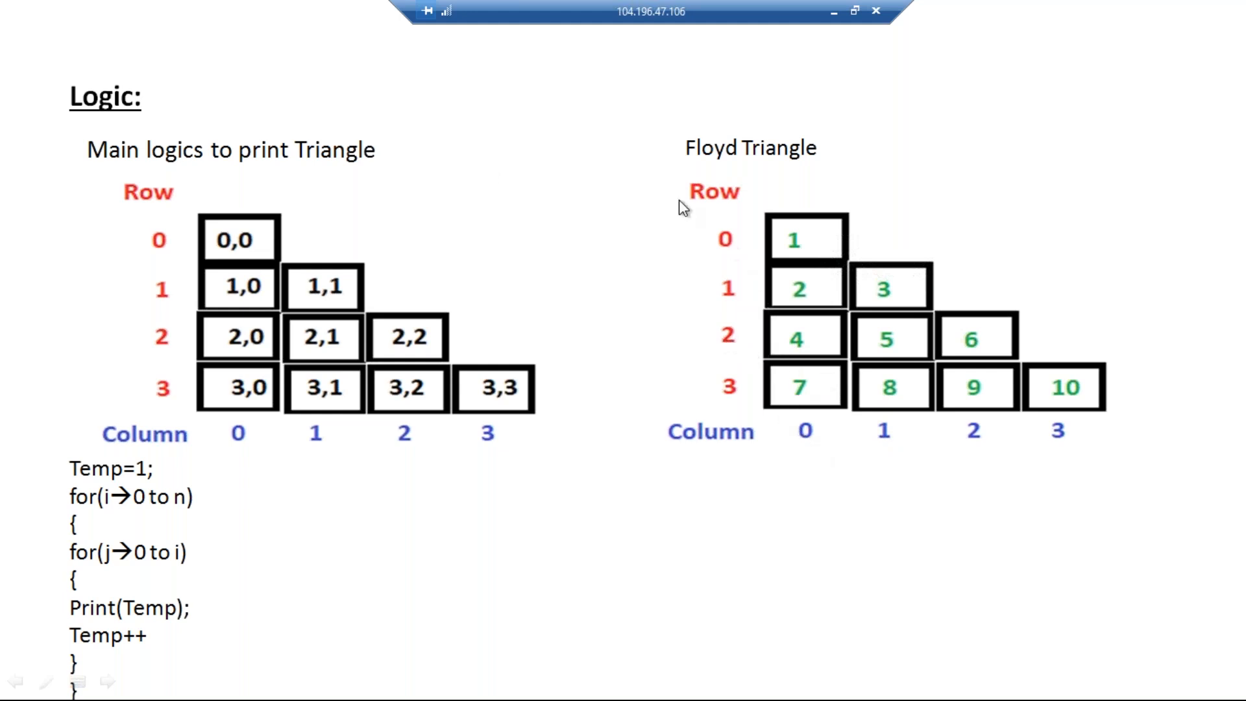
mouse_move(187, 404)
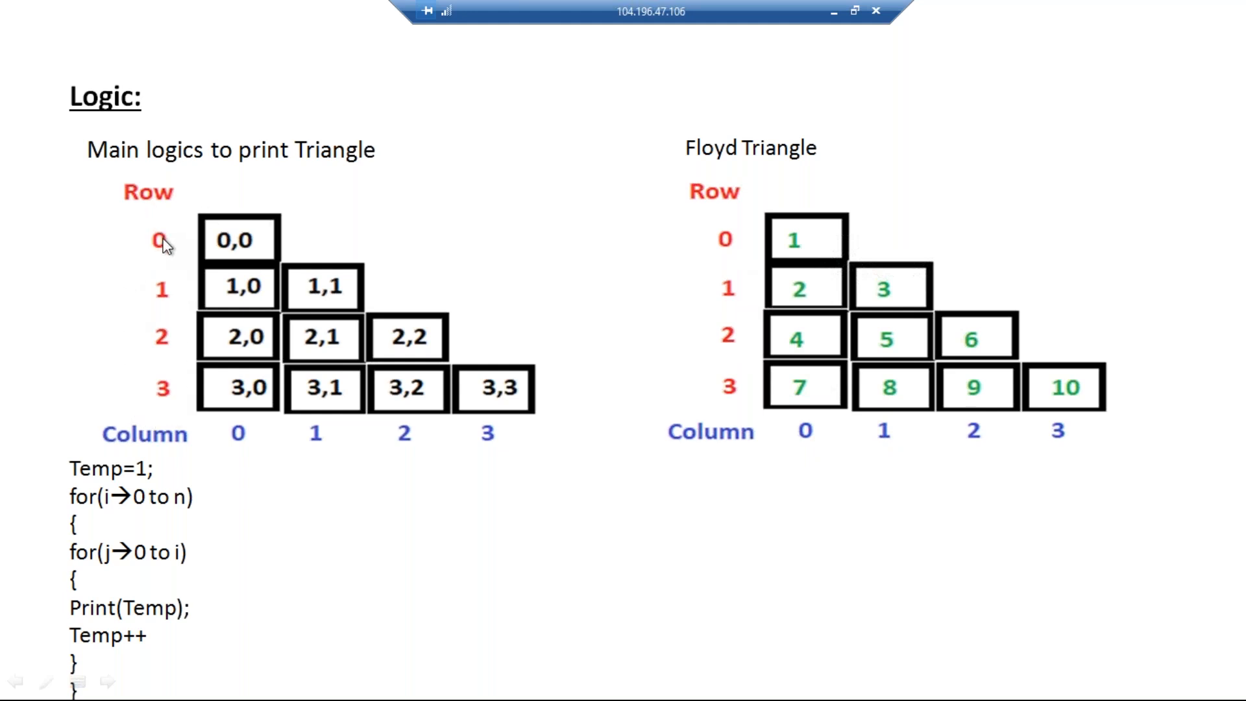
mouse_move(172, 374)
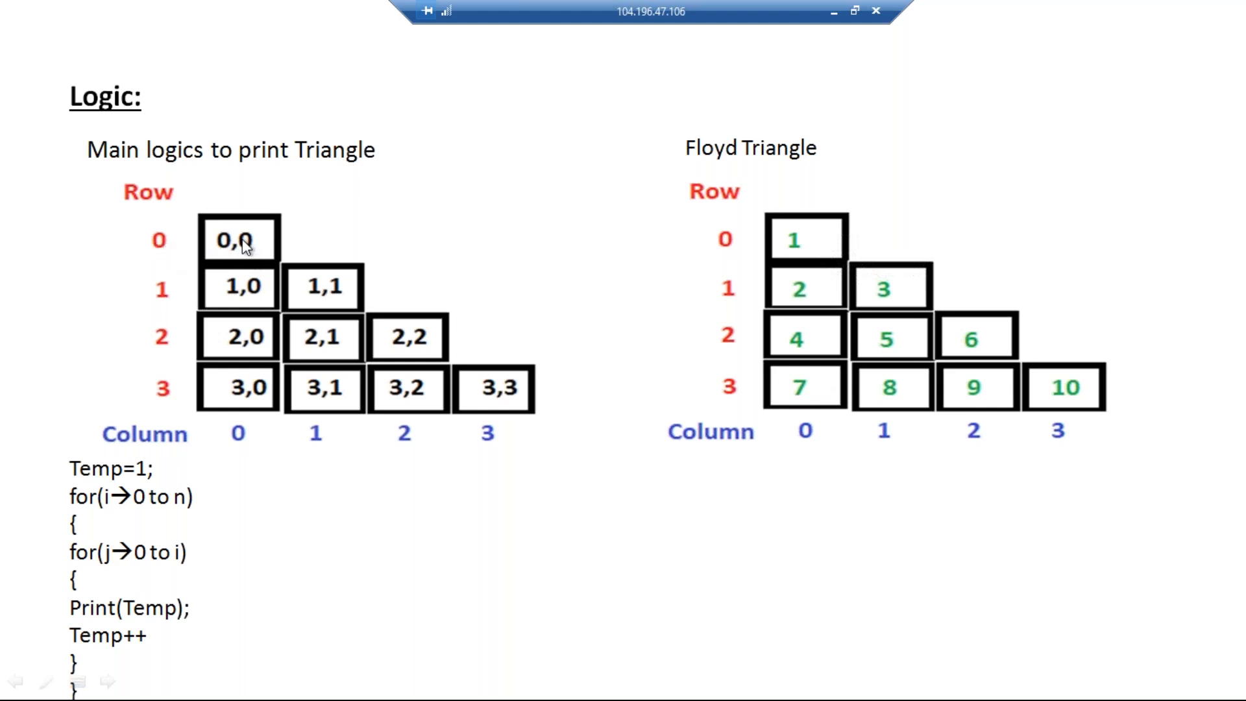
mouse_move(173, 296)
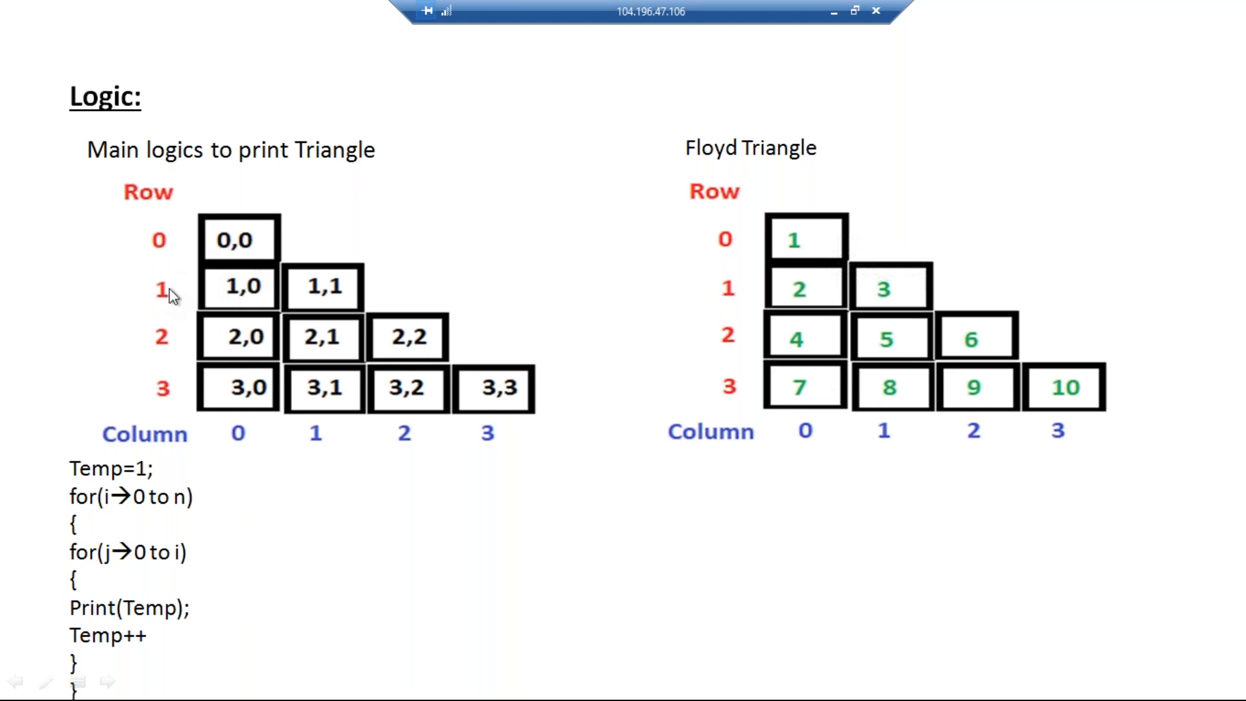
mouse_move(164, 342)
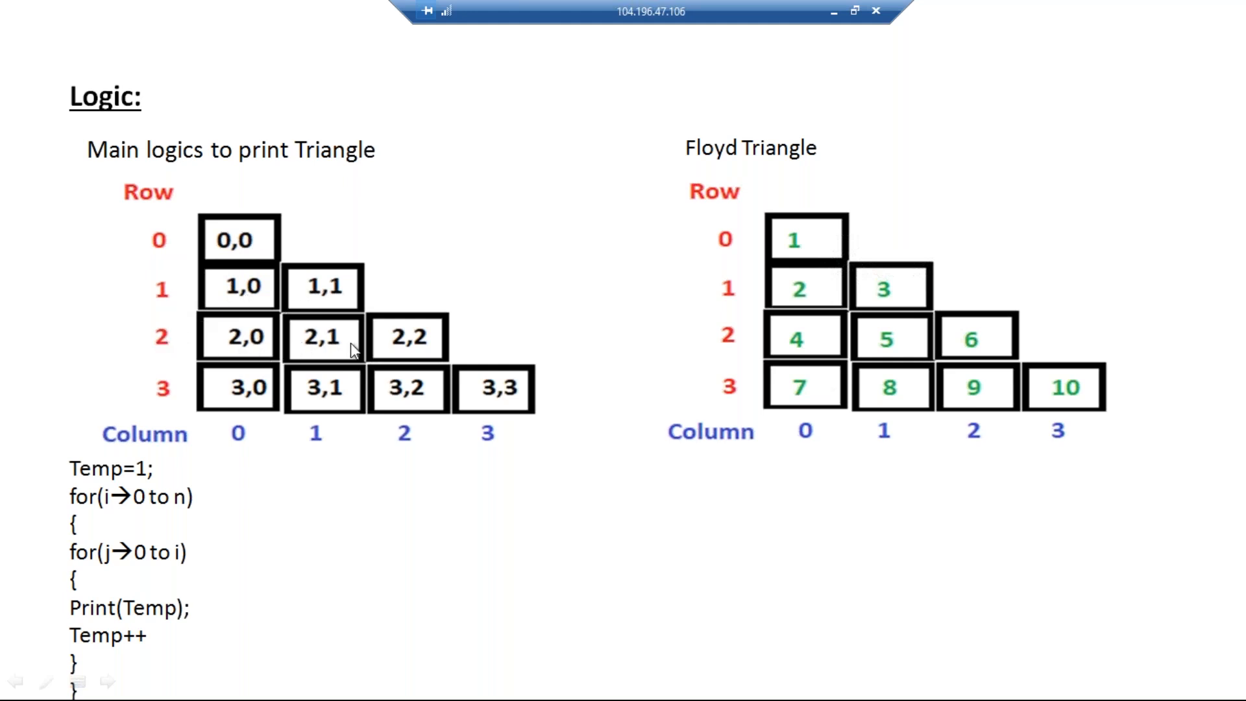
mouse_move(108, 313)
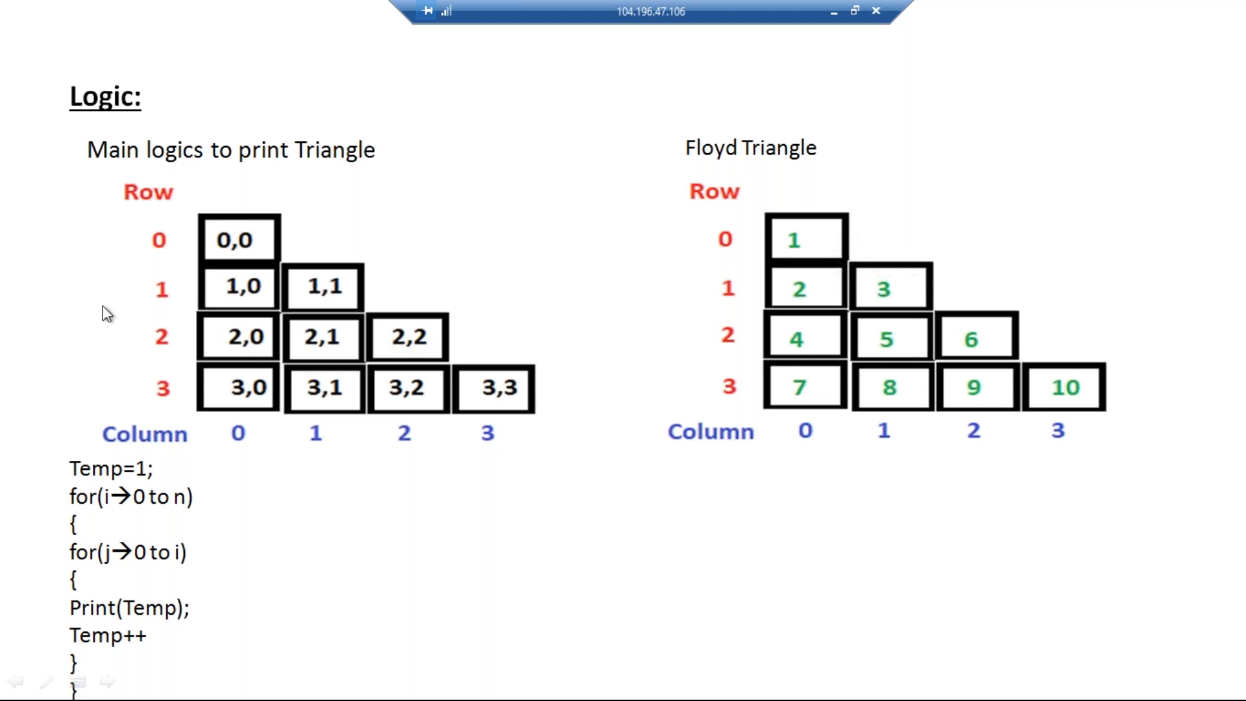
mouse_move(217, 451)
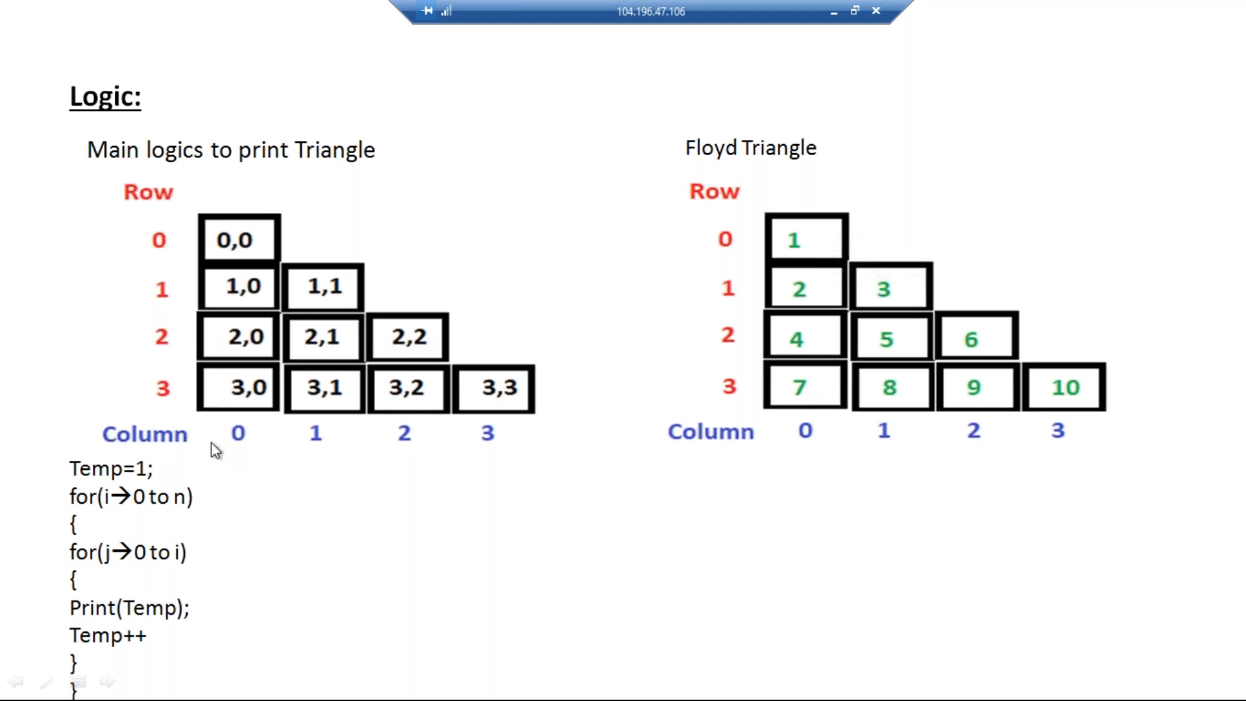
mouse_move(211, 277)
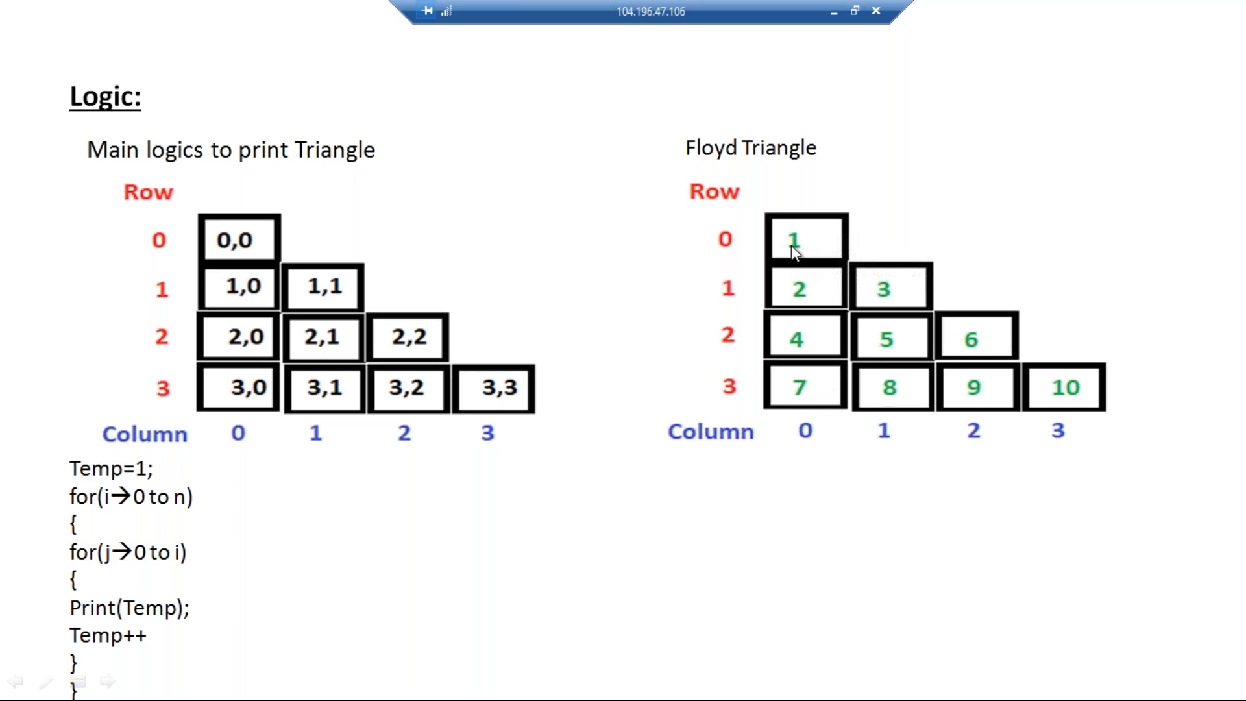
mouse_move(817, 253)
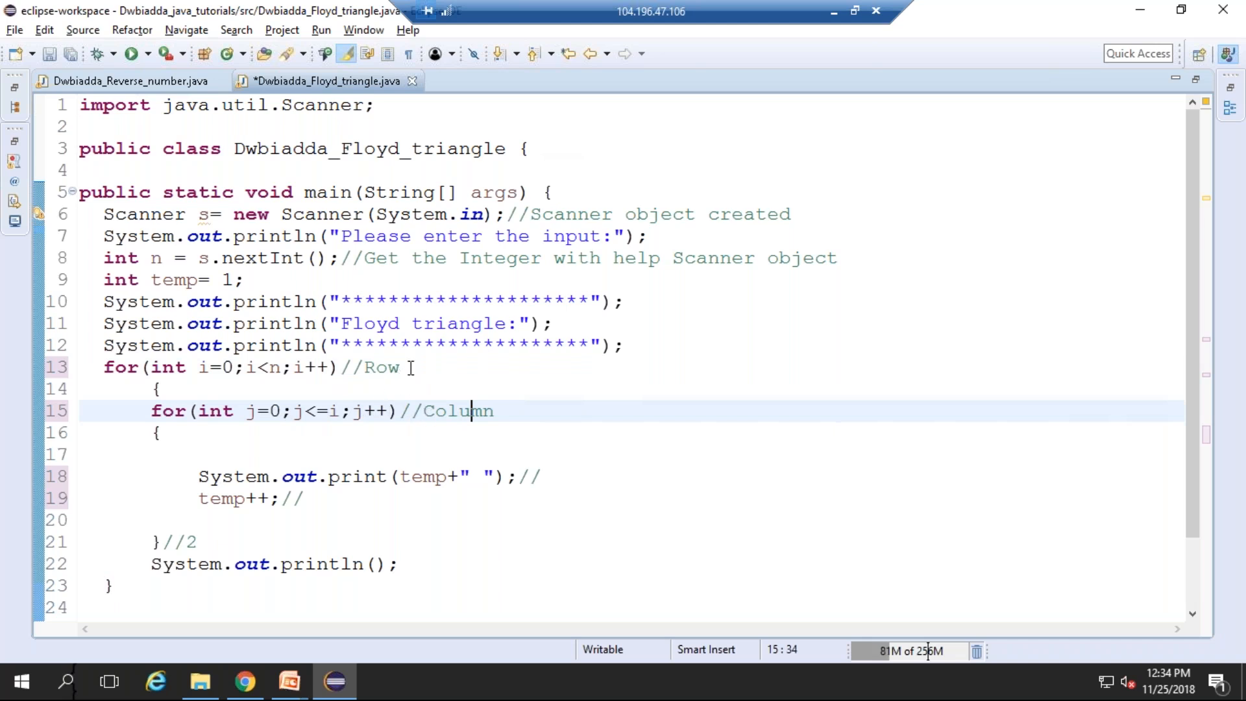
type("0")
left_click(631, 477)
type("1")
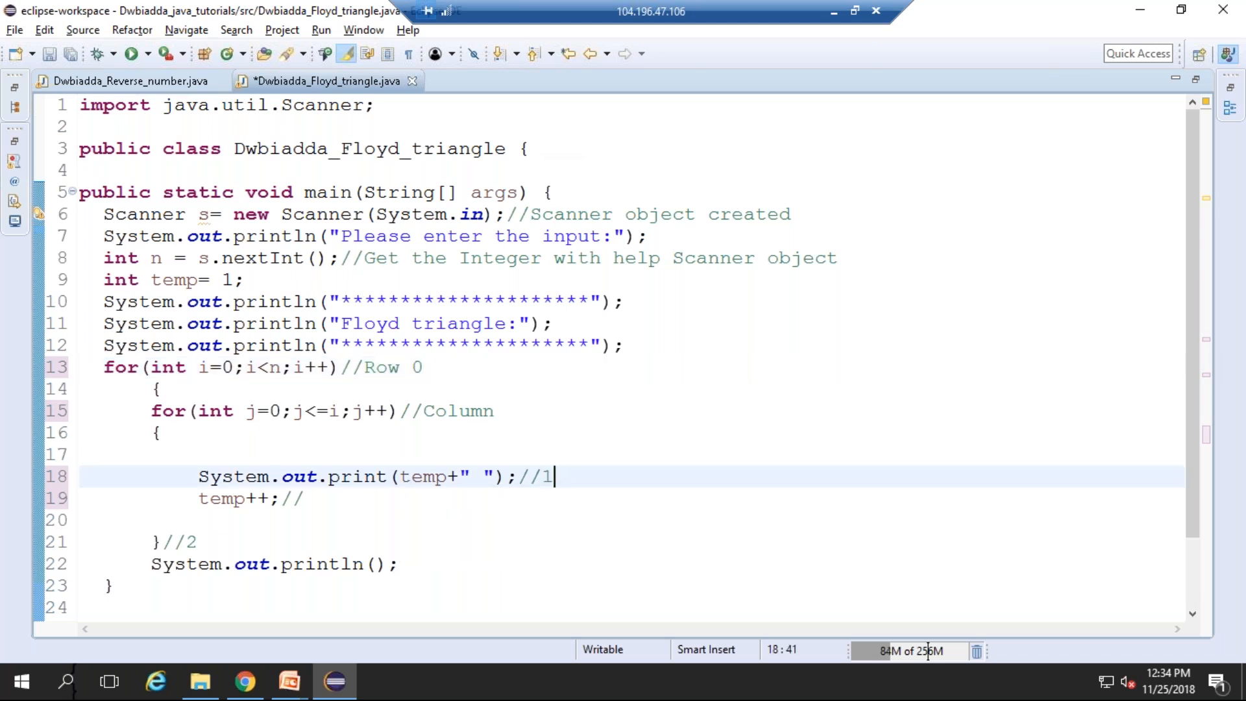
left_click(306, 499)
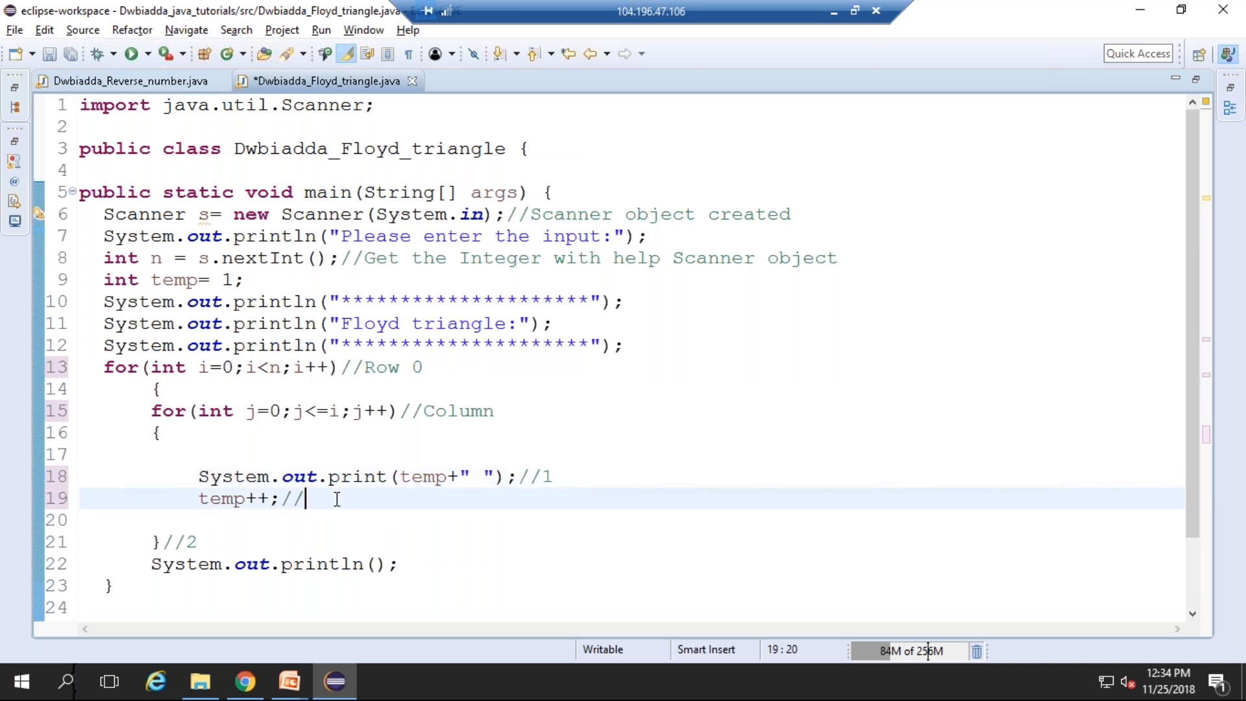
type("2")
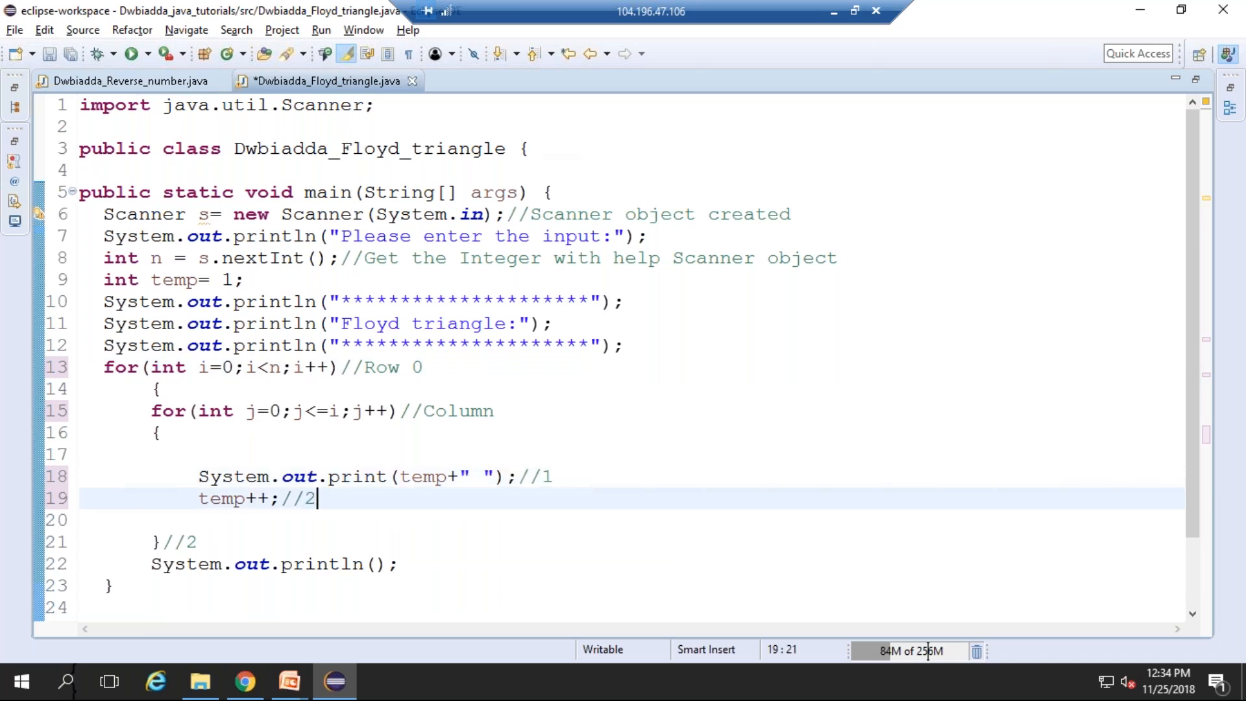
left_click(204, 542)
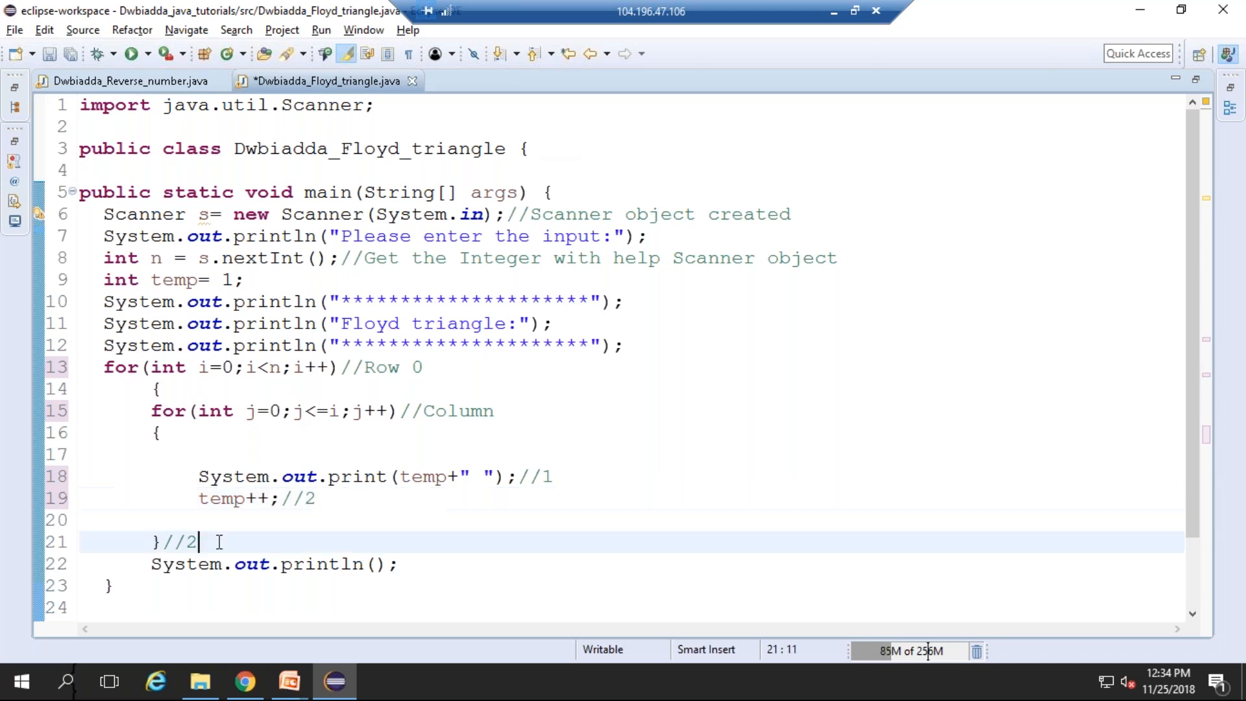
key("BackSpace")
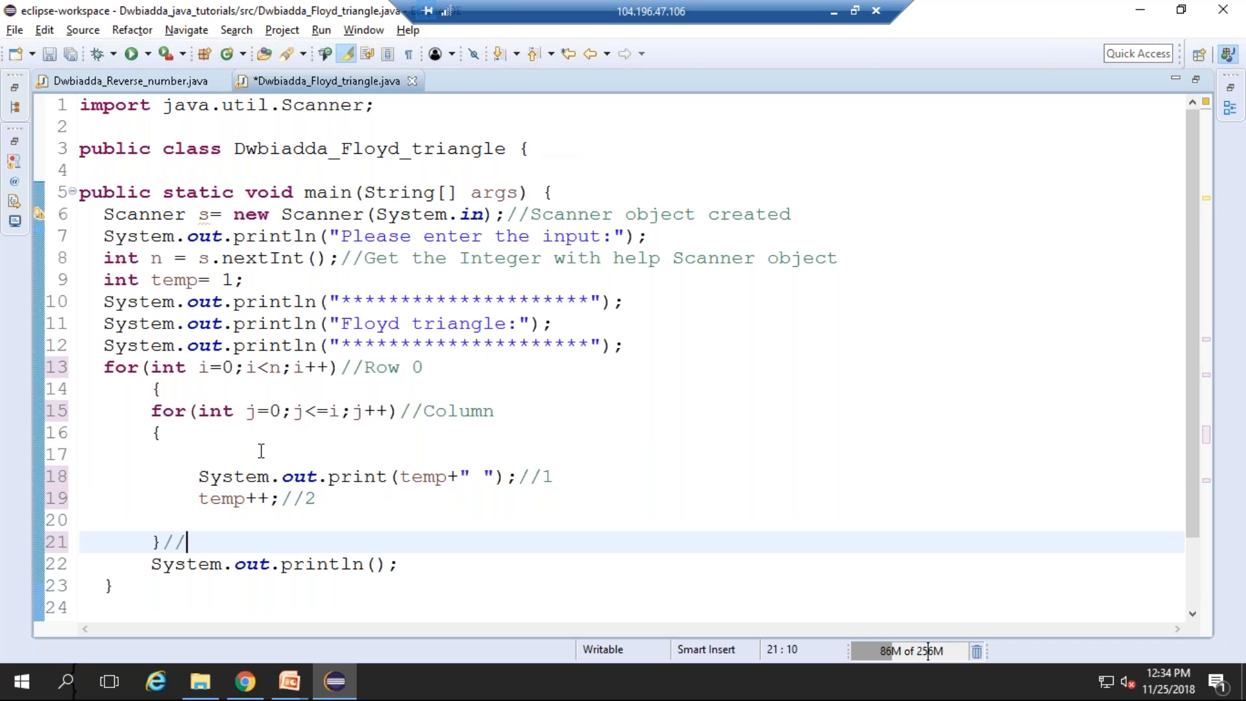
type("1")
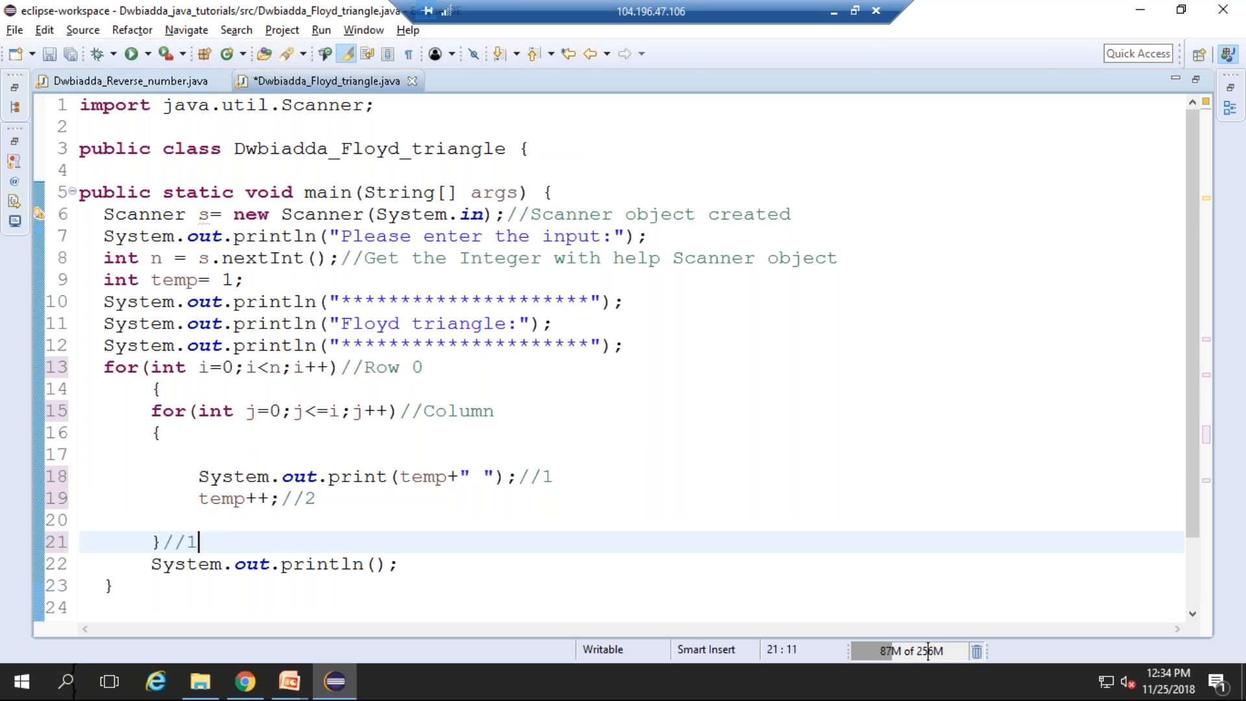
mouse_move(277, 386)
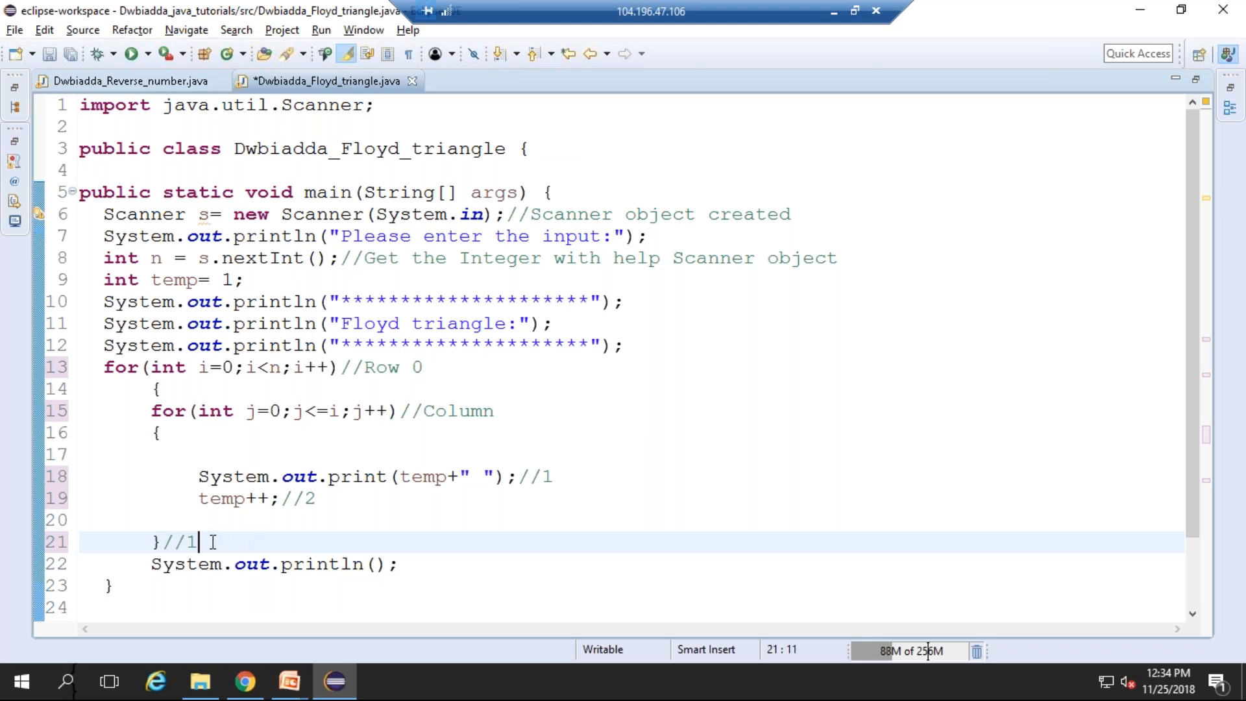
mouse_move(203, 397)
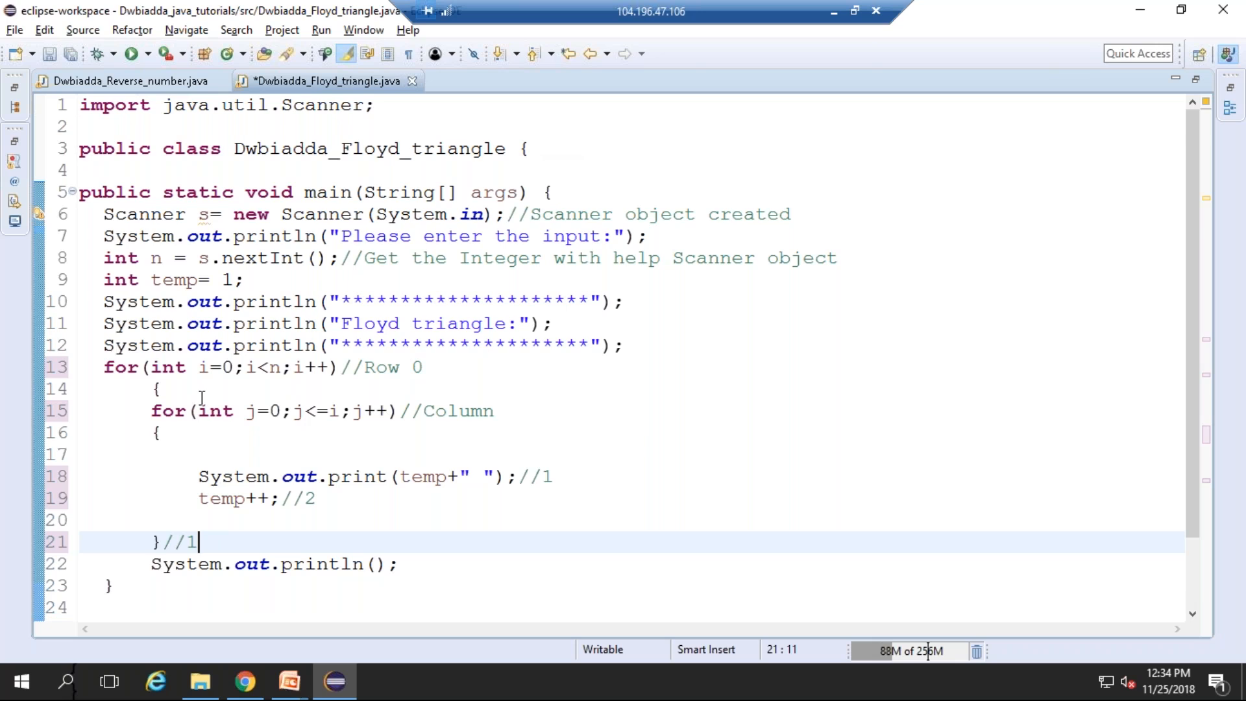
- Mark the Row comment on line 13 with 1, Column 0, values 2, and erase the closing-brace number
left_click(205, 366)
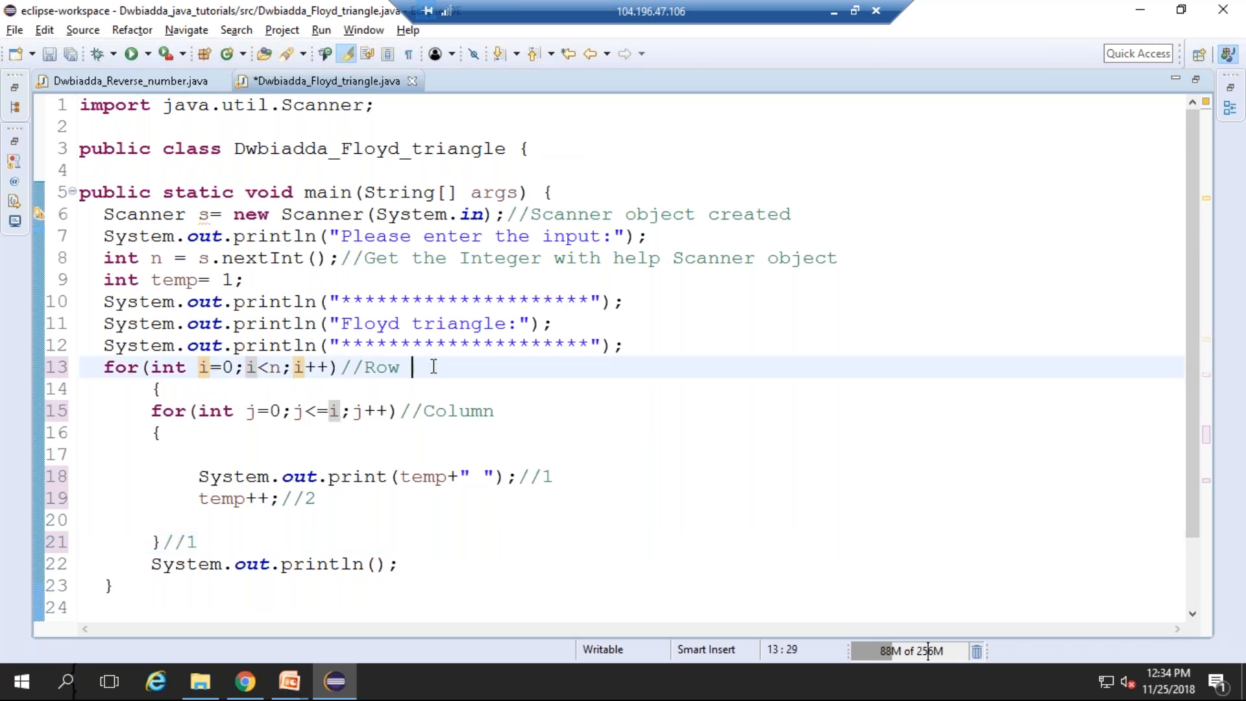
type("1")
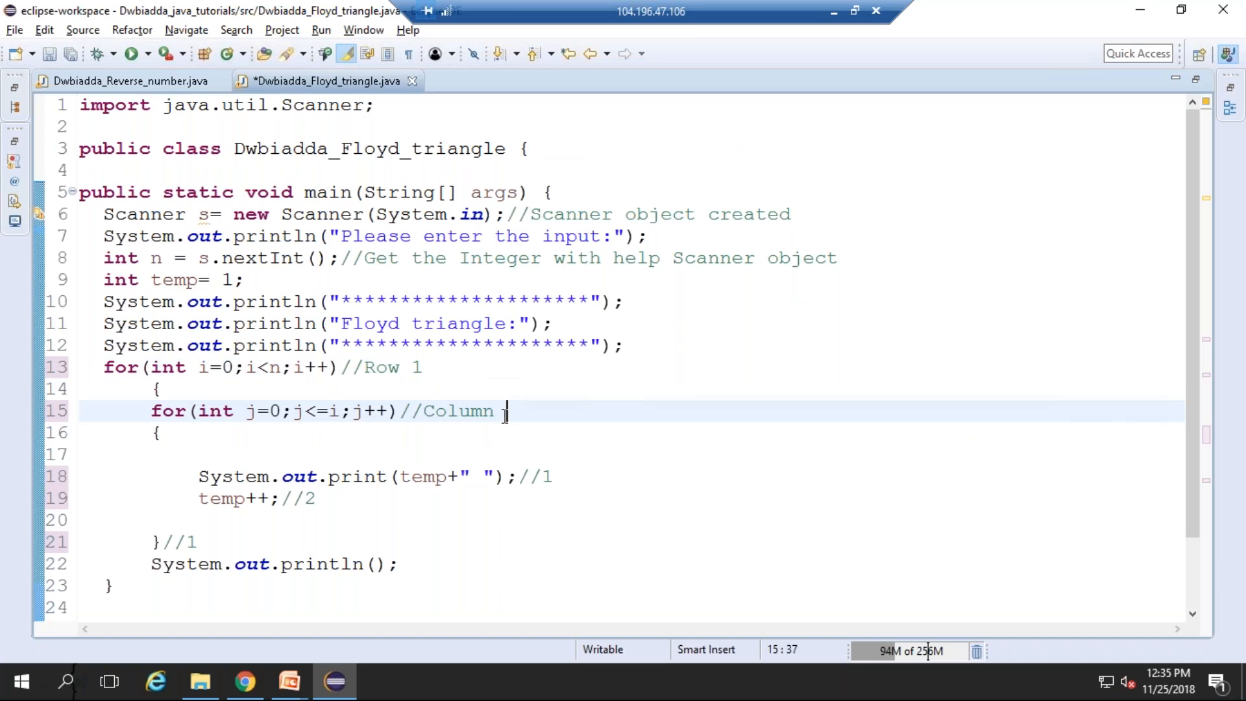
type("0")
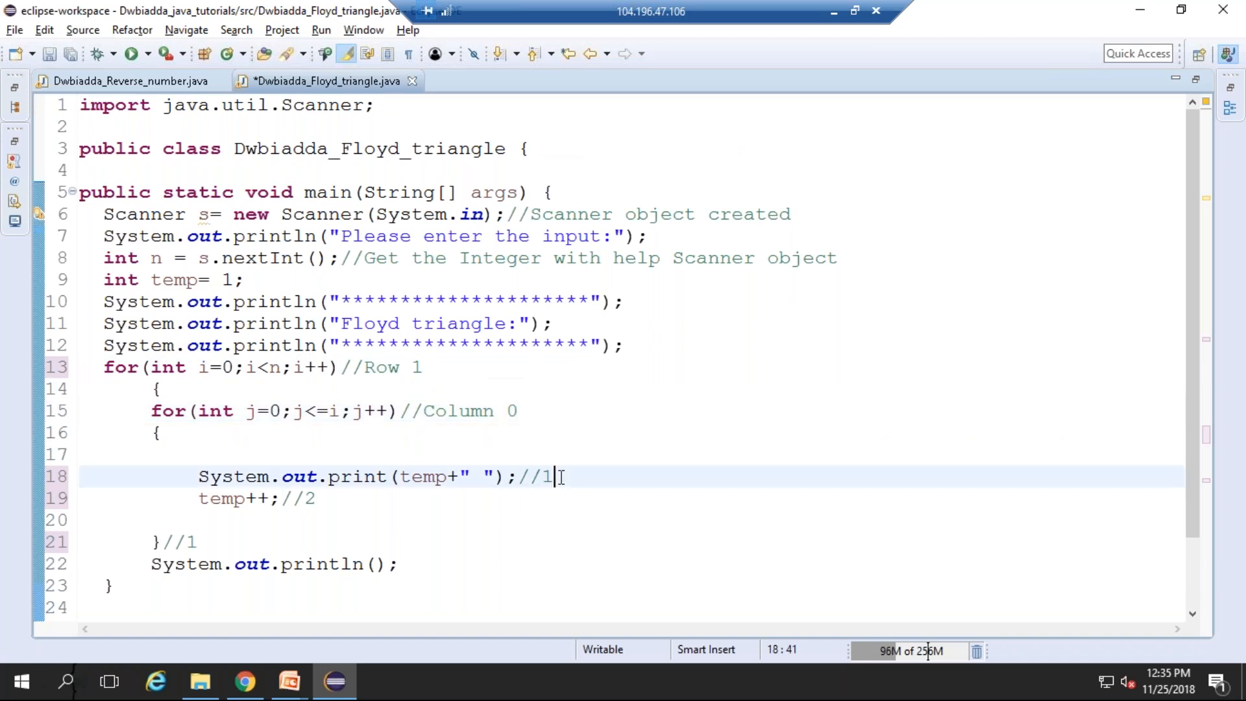
type("2")
left_click(689, 499)
type("3")
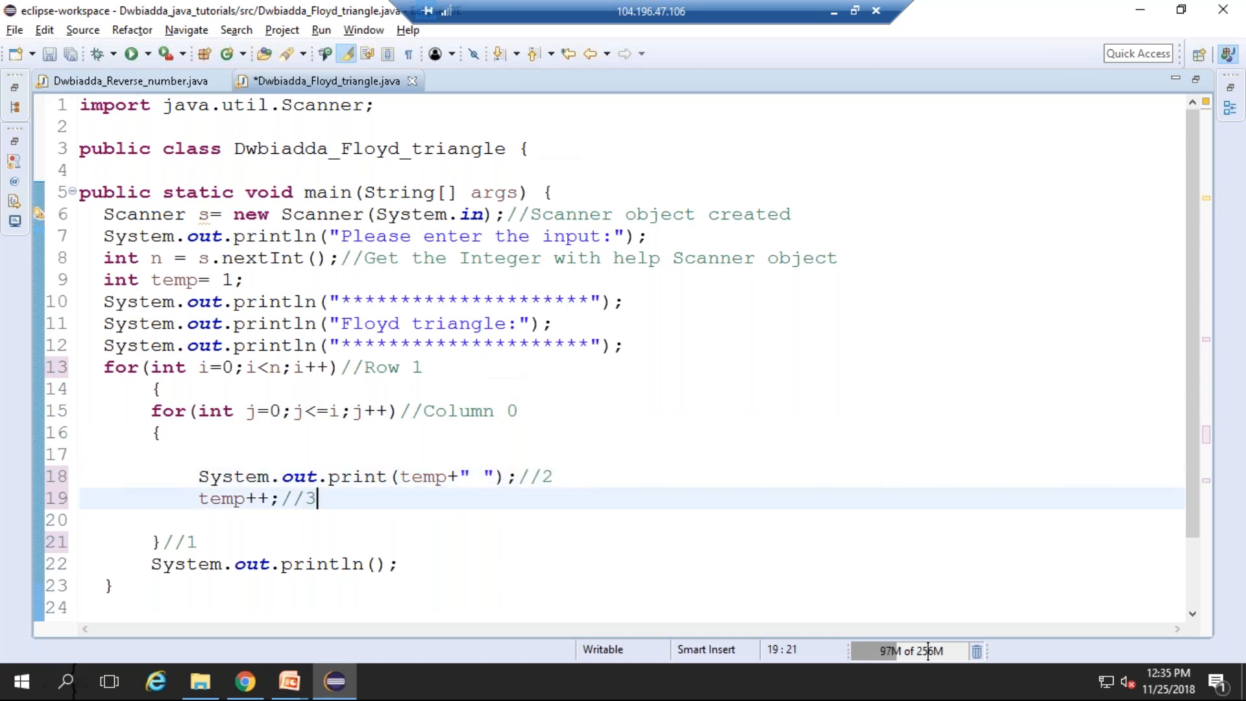
left_click(200, 543)
type("2")
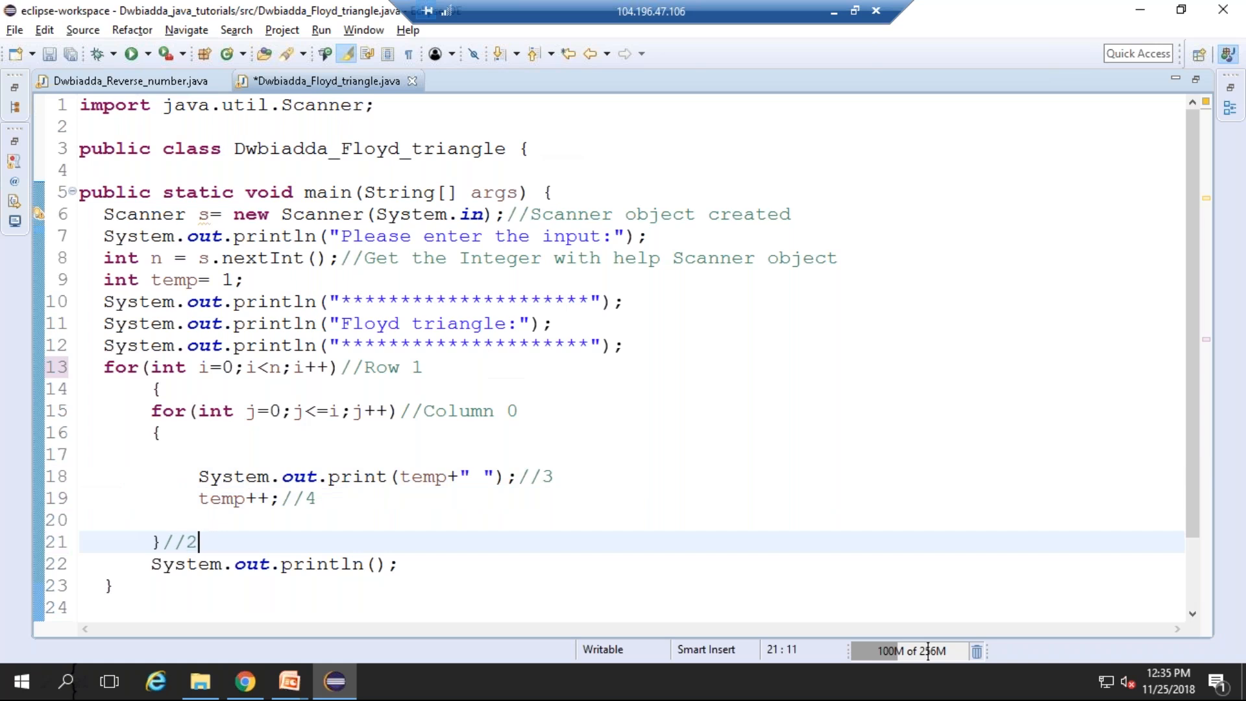
mouse_move(417, 377)
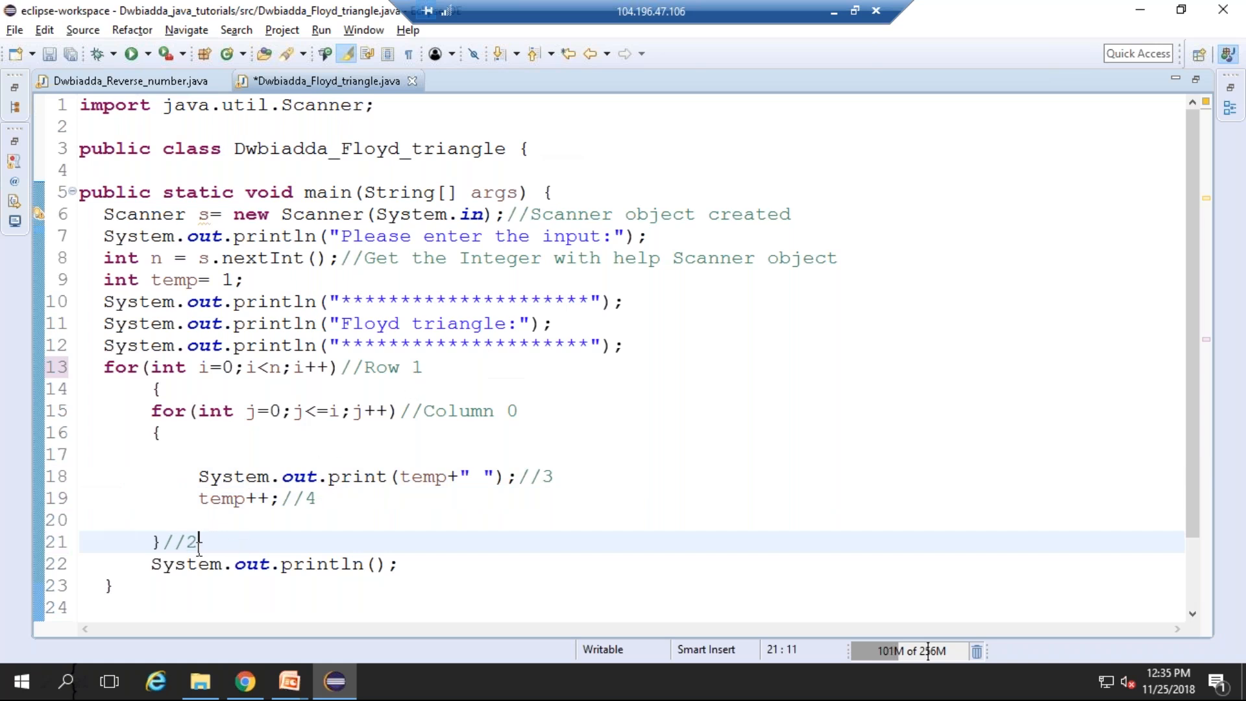
mouse_move(226, 543)
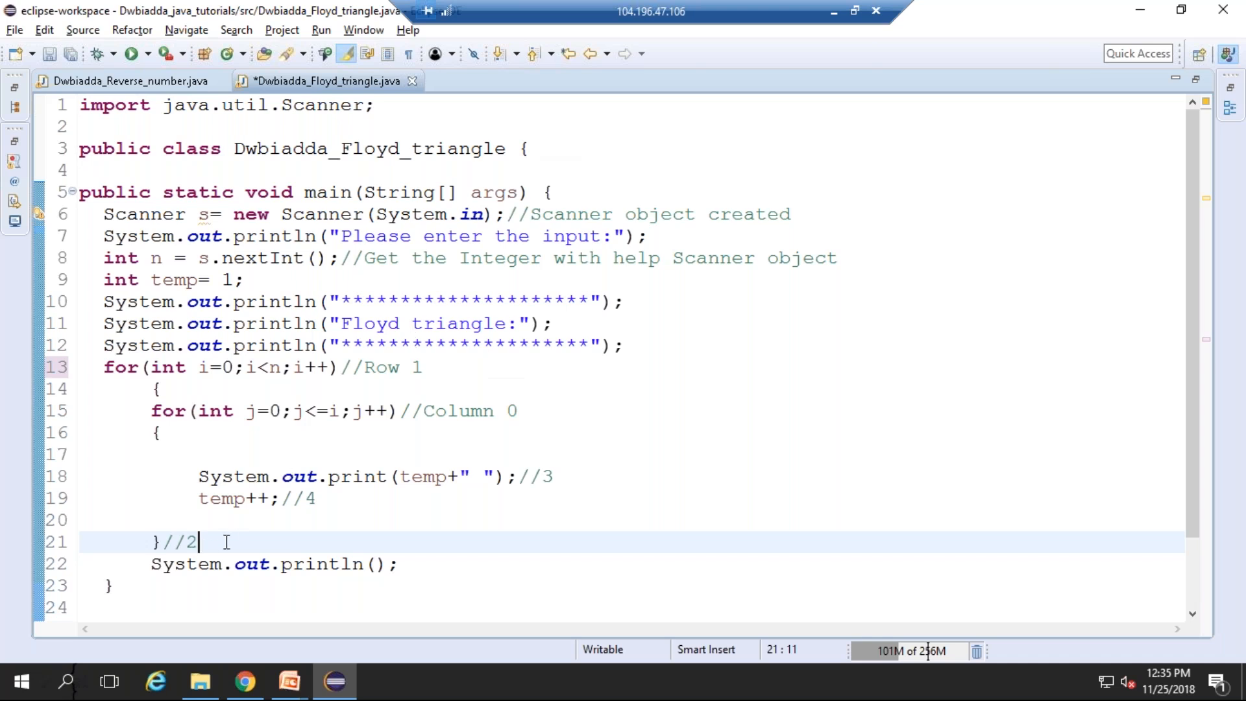
key("Backspace")
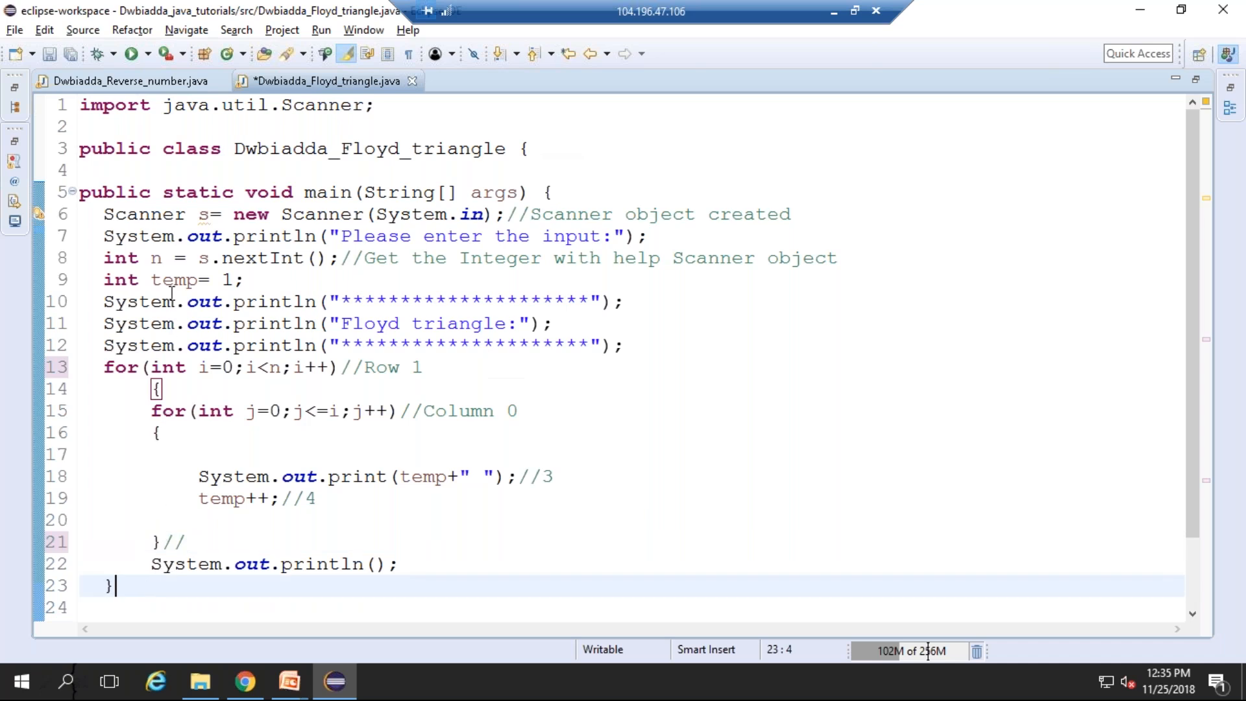
mouse_move(157, 257)
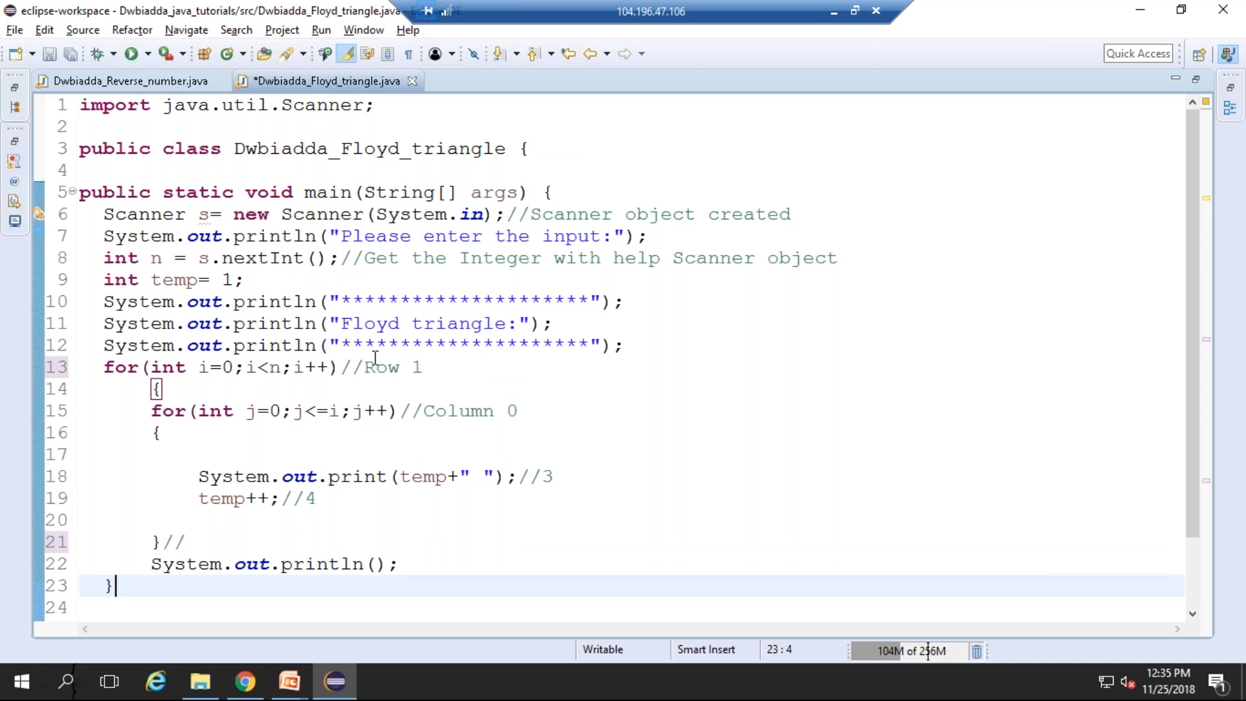
mouse_move(255, 470)
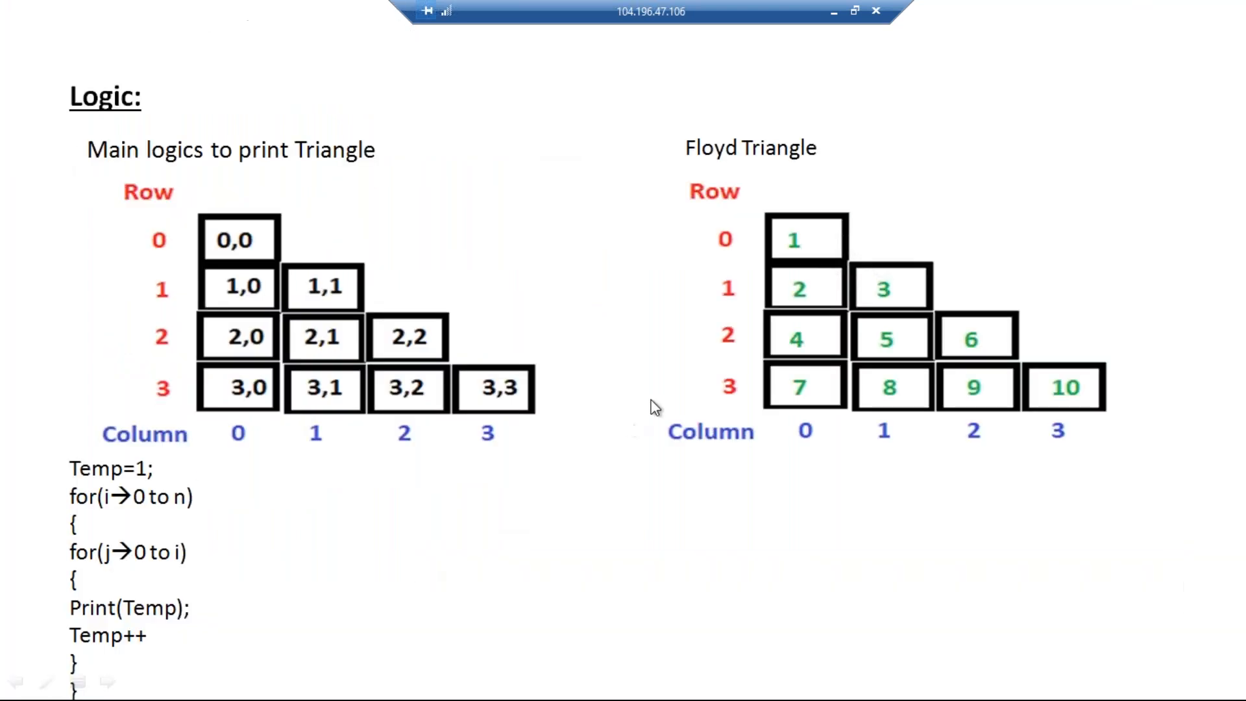
mouse_move(783, 274)
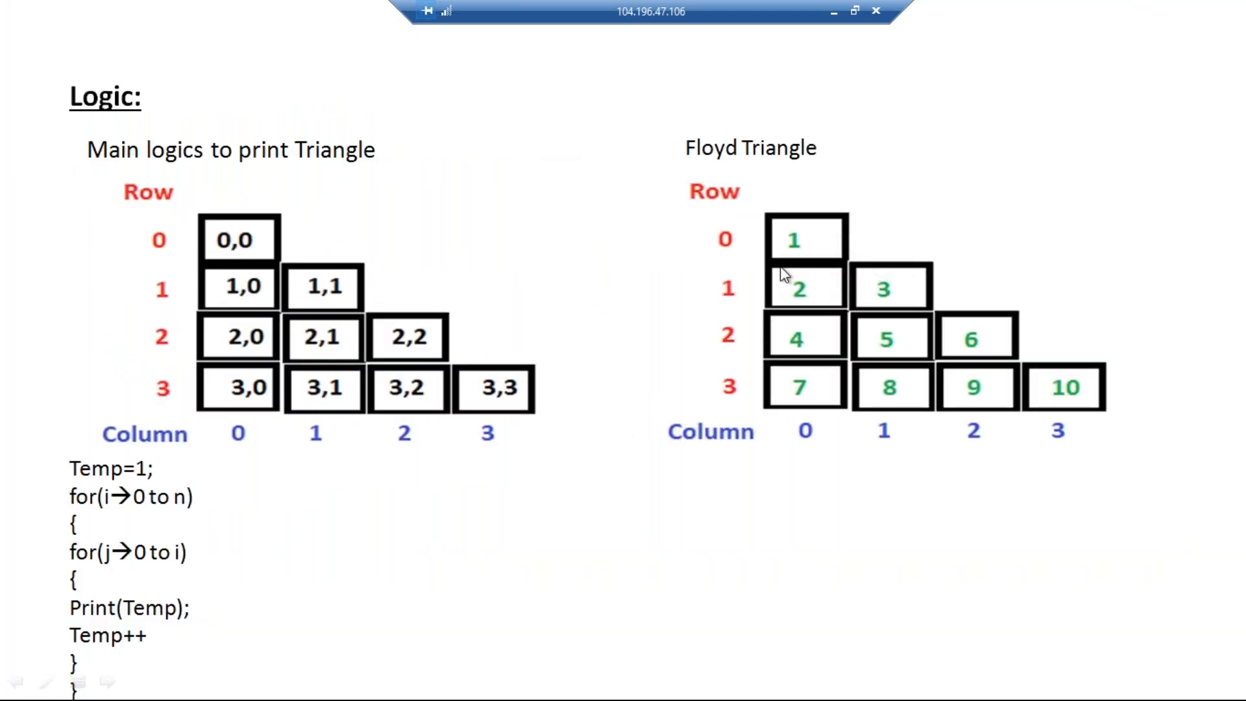
mouse_move(799, 242)
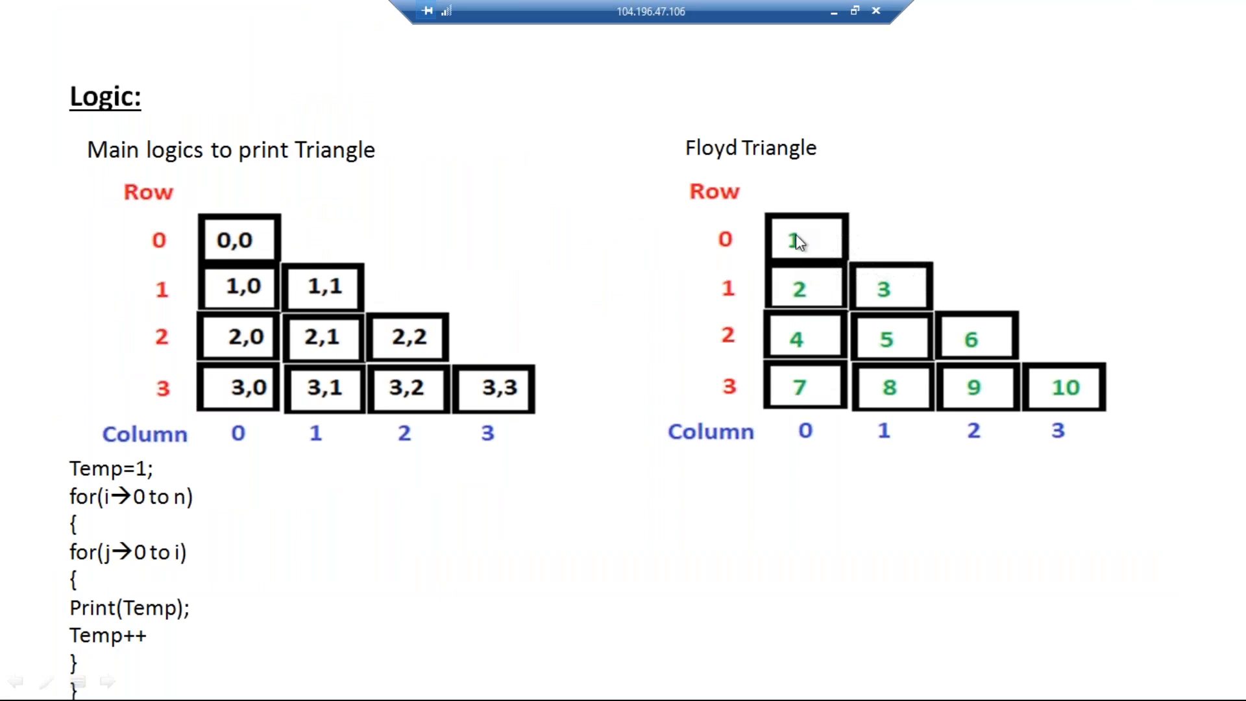
mouse_move(866, 264)
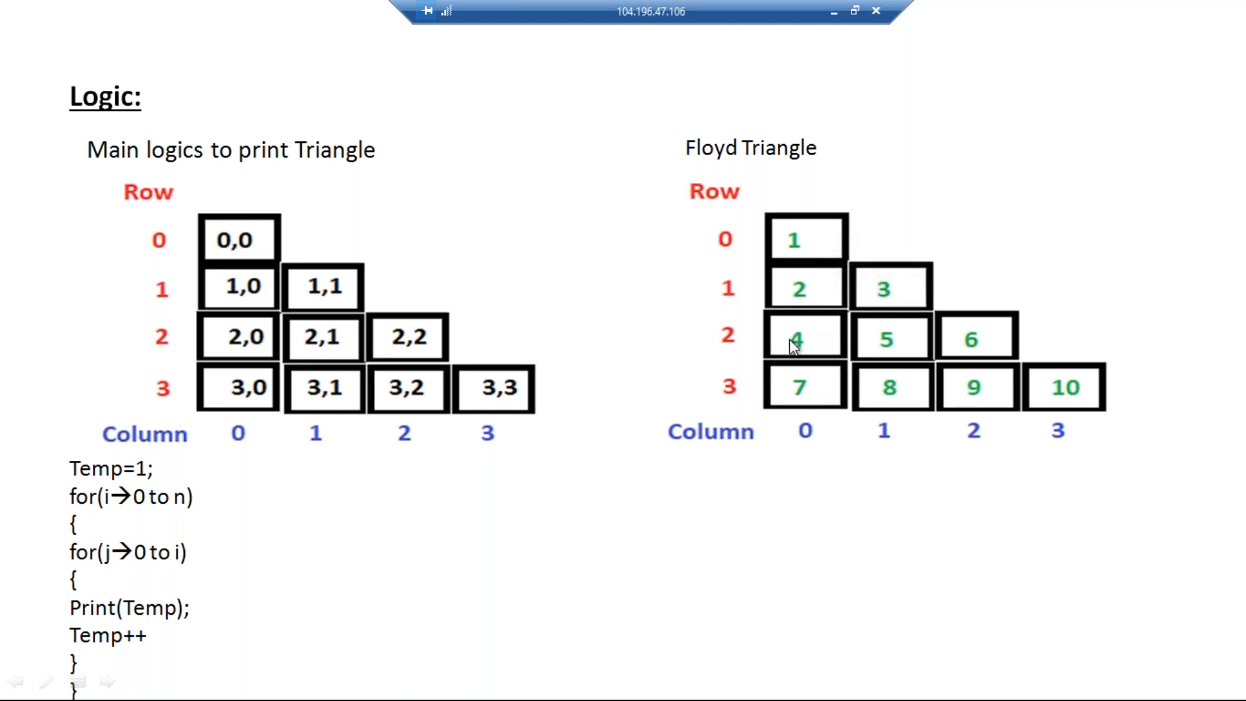
mouse_move(976, 347)
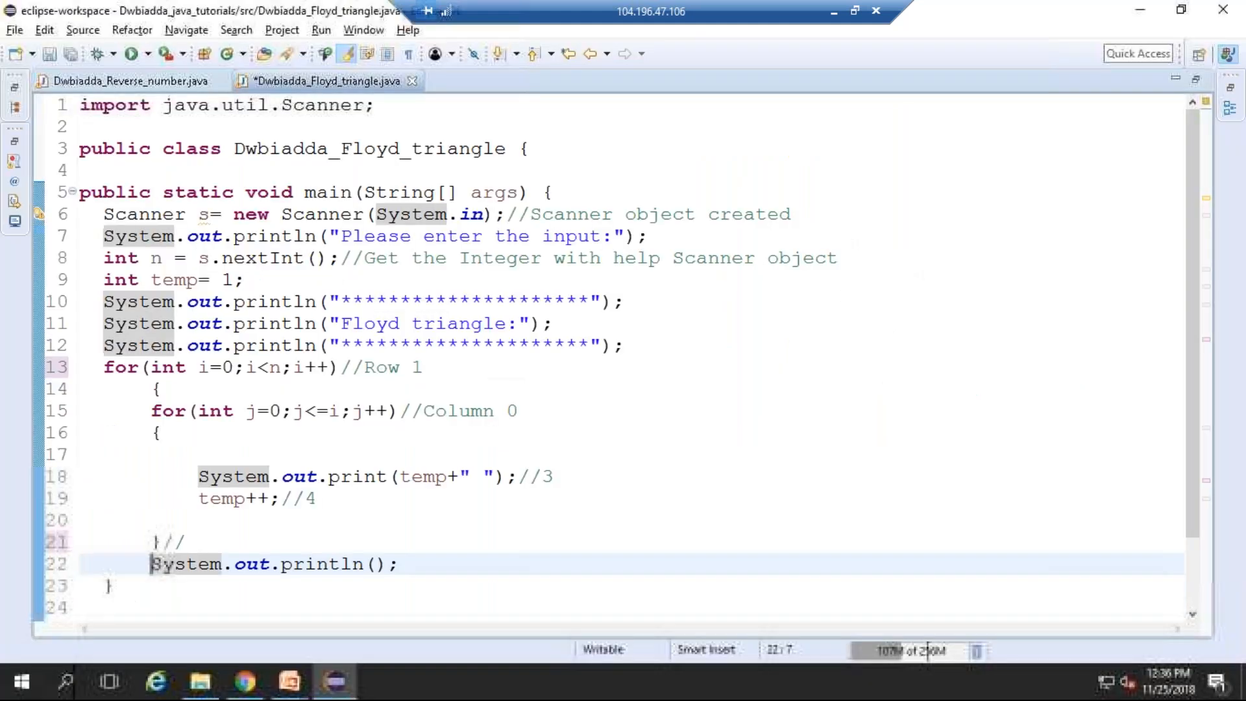
- Run the Floyd triangle program and enter 5 so the console prints rows 1 through 15
left_click(127, 53)
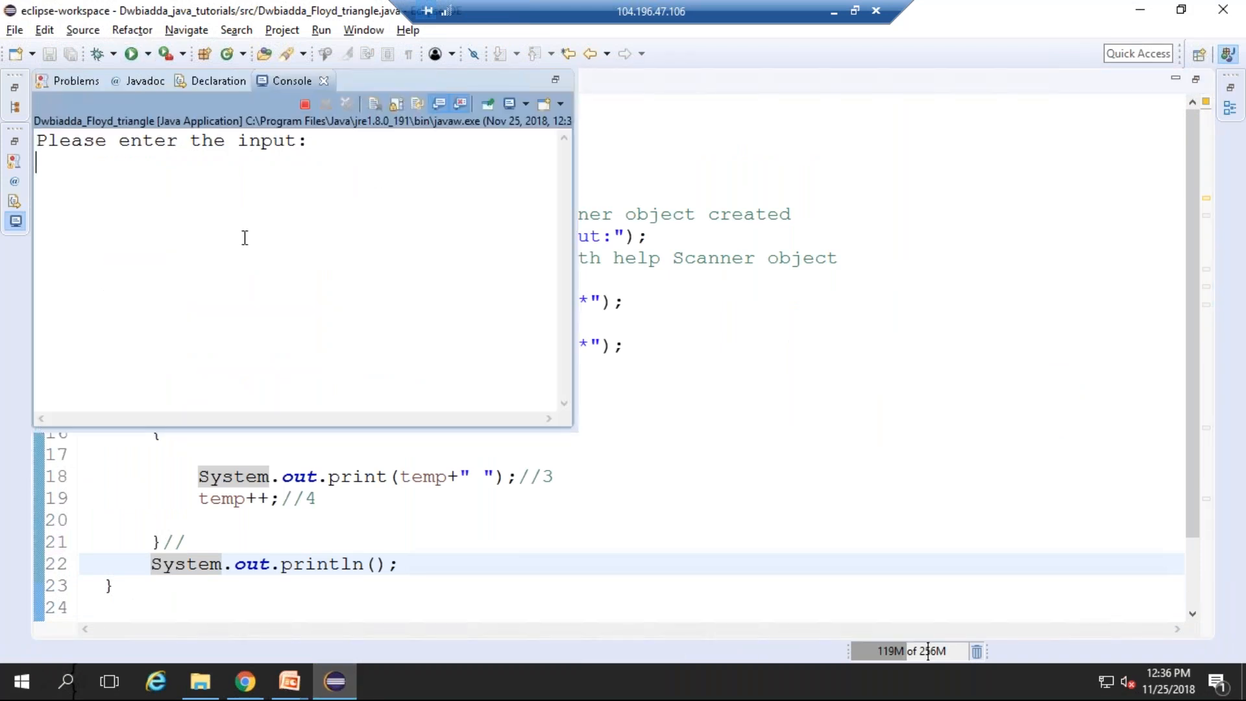
type("5")
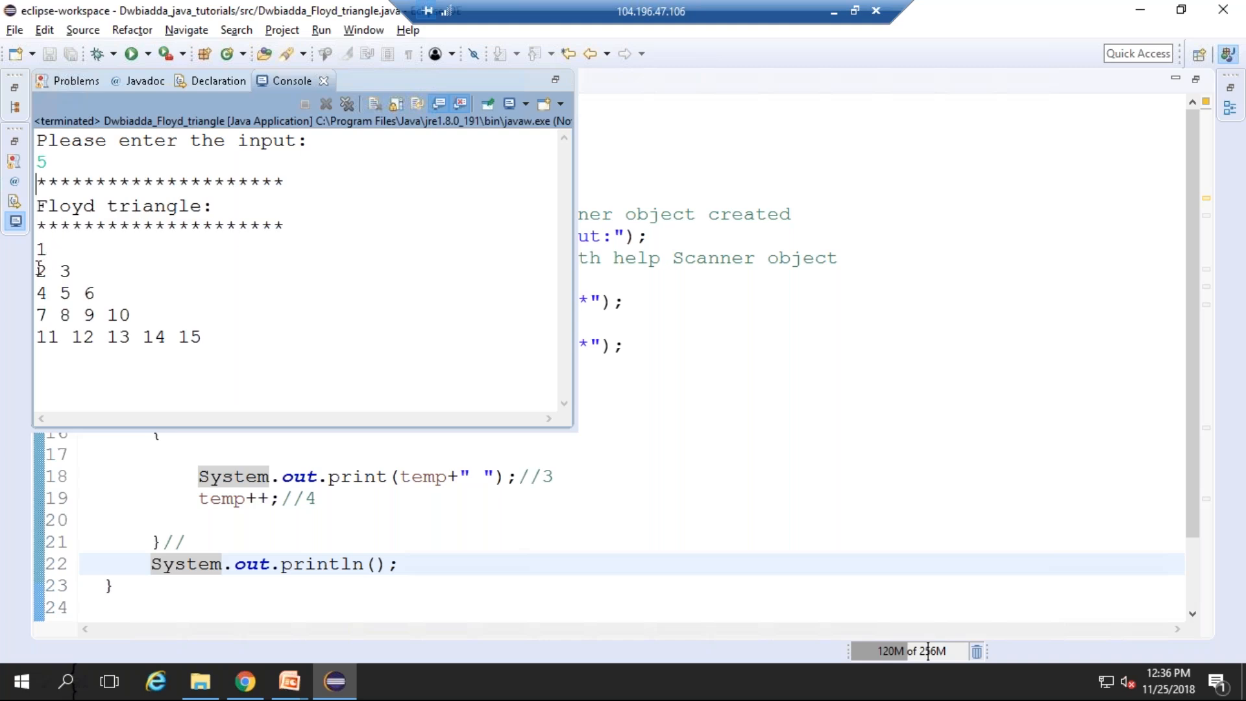
mouse_move(48, 286)
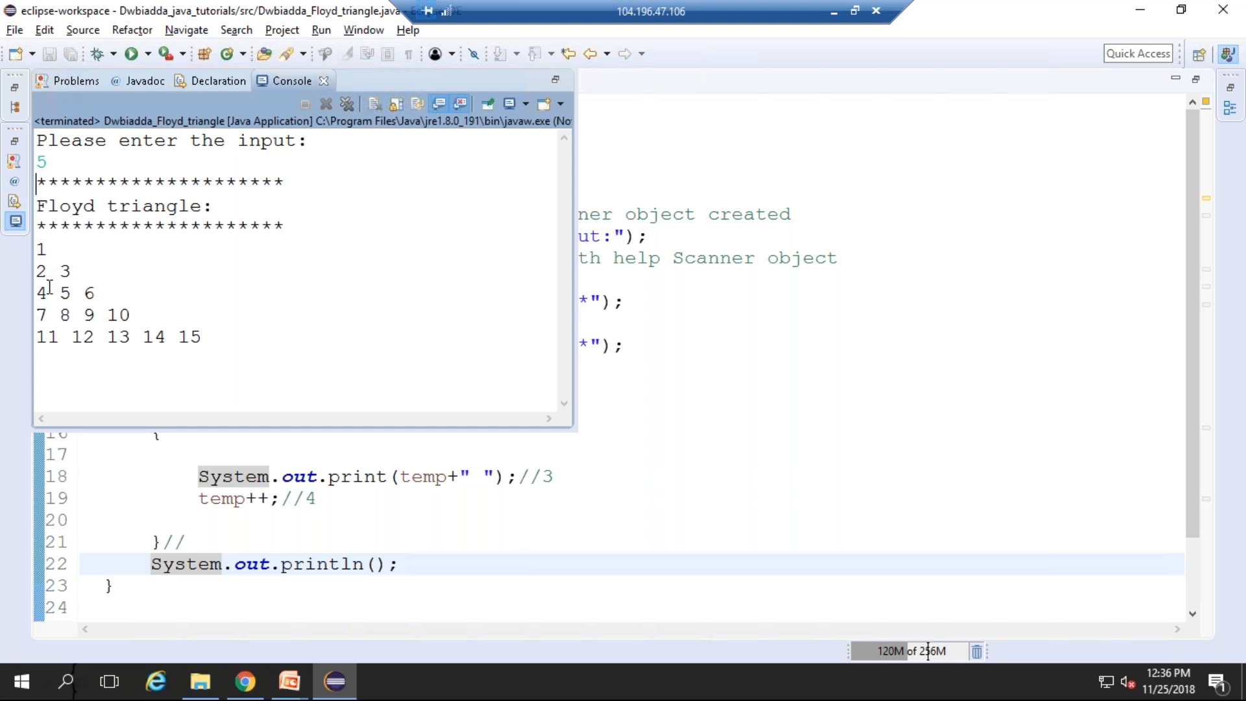